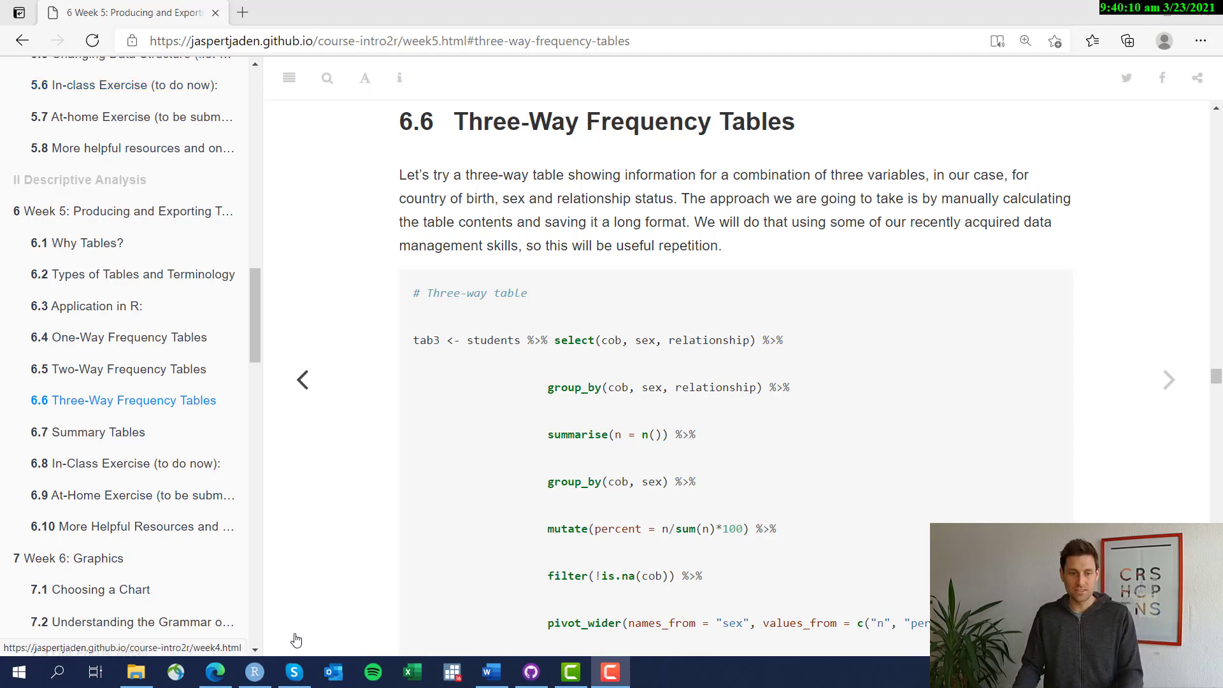
- Switch from Edge back to the RStudio script holding the three-way table section
click(253, 671)
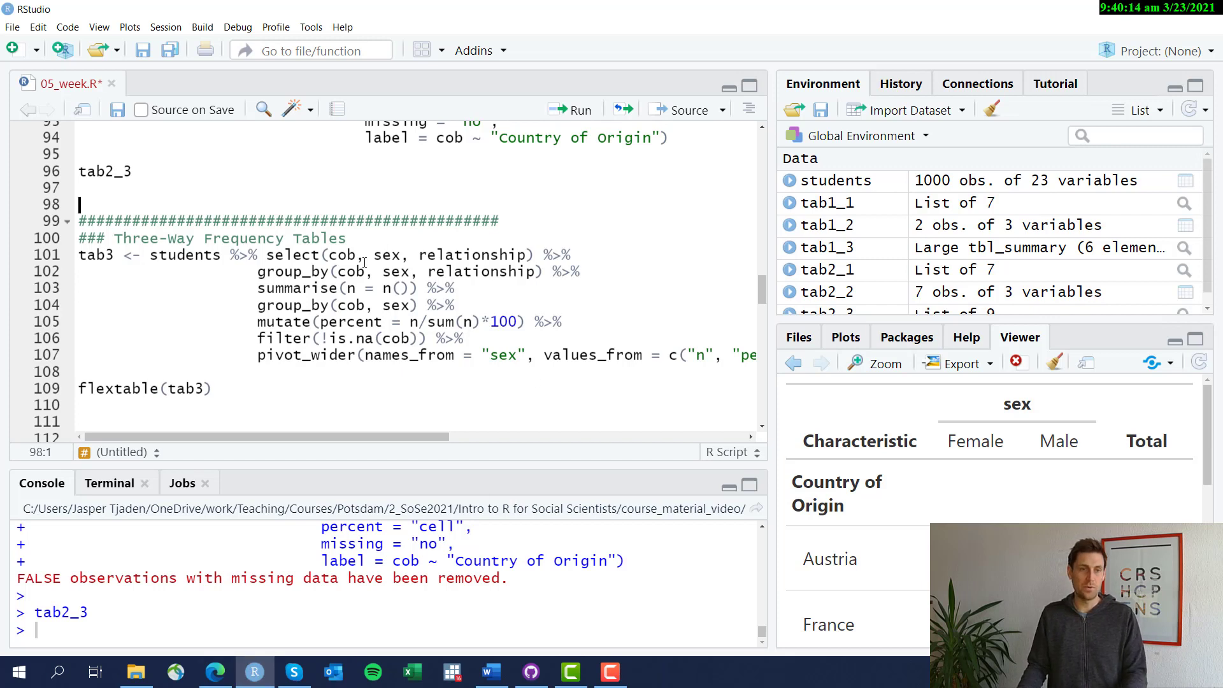
click(295, 221)
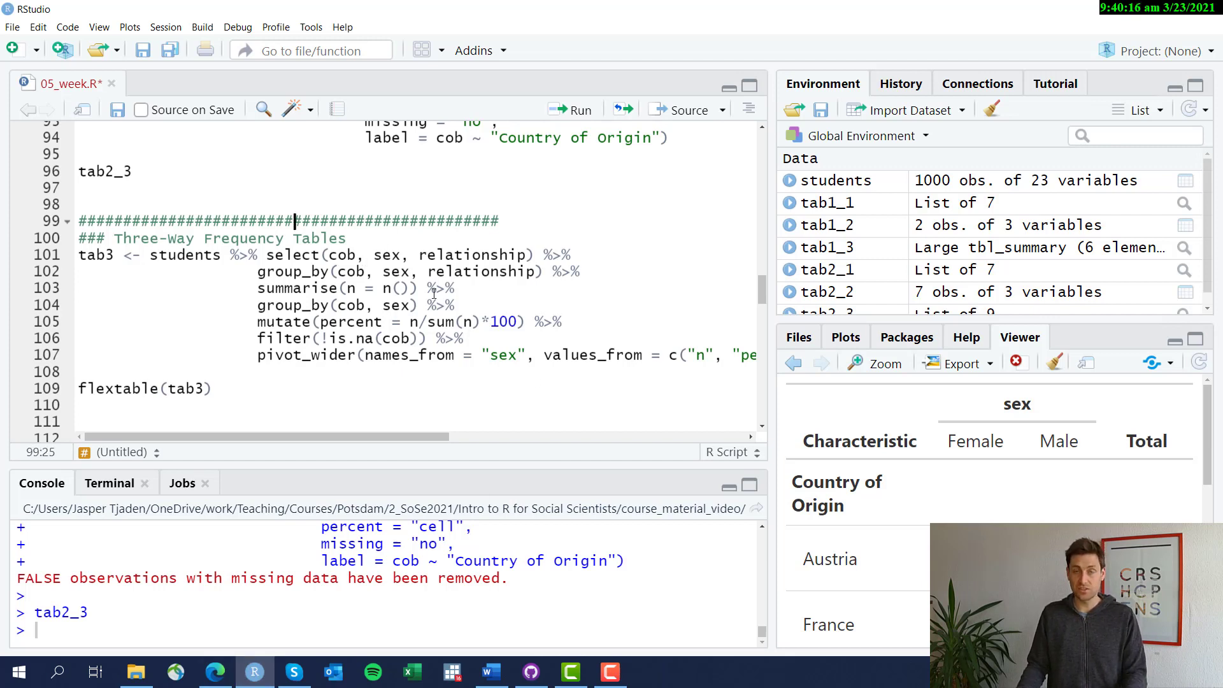
mouse_move(468, 303)
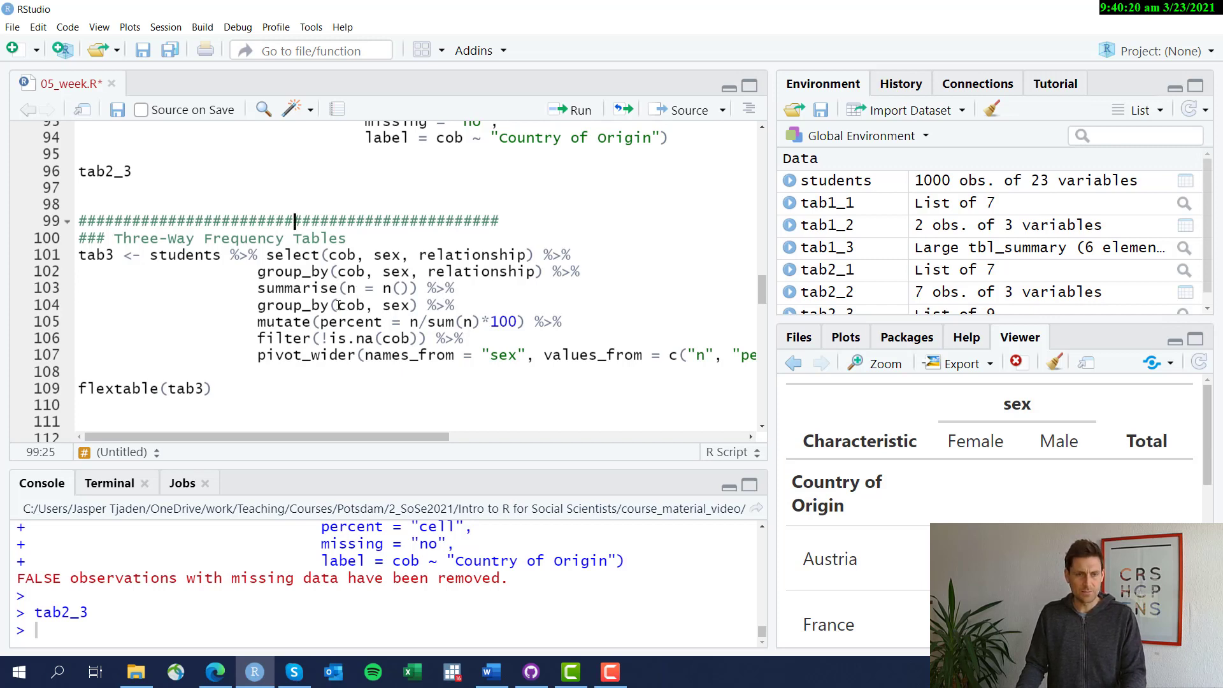
mouse_move(762, 229)
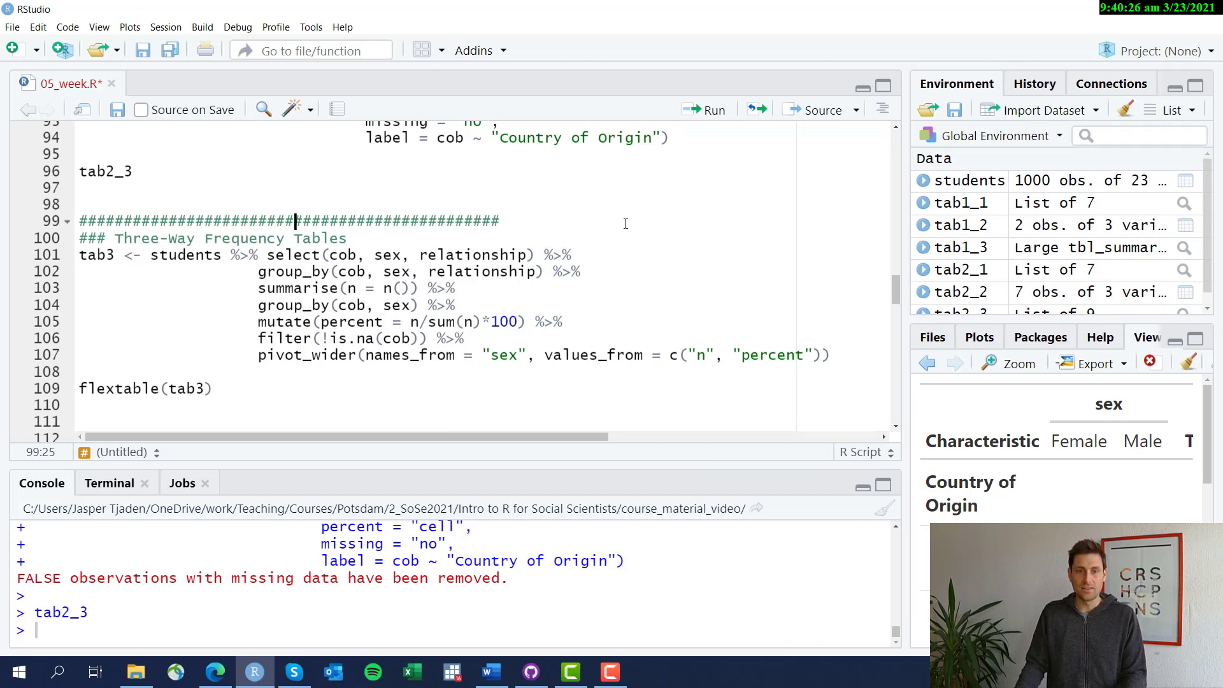
mouse_move(244, 268)
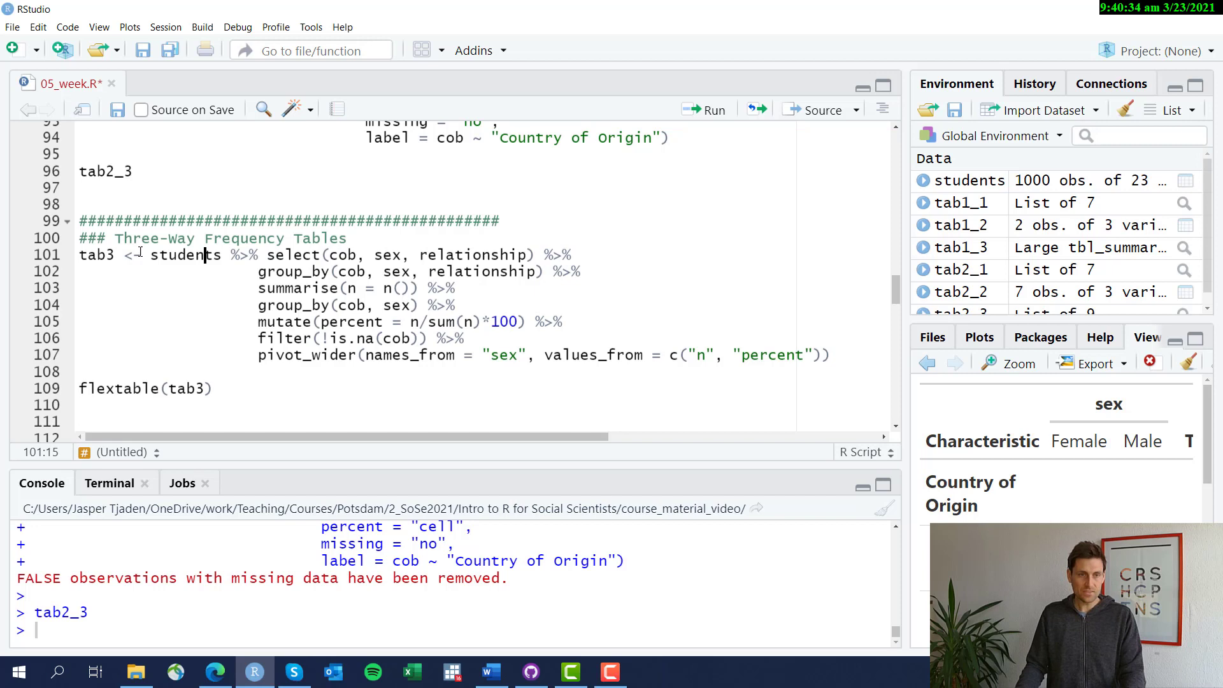
double_click(187, 255)
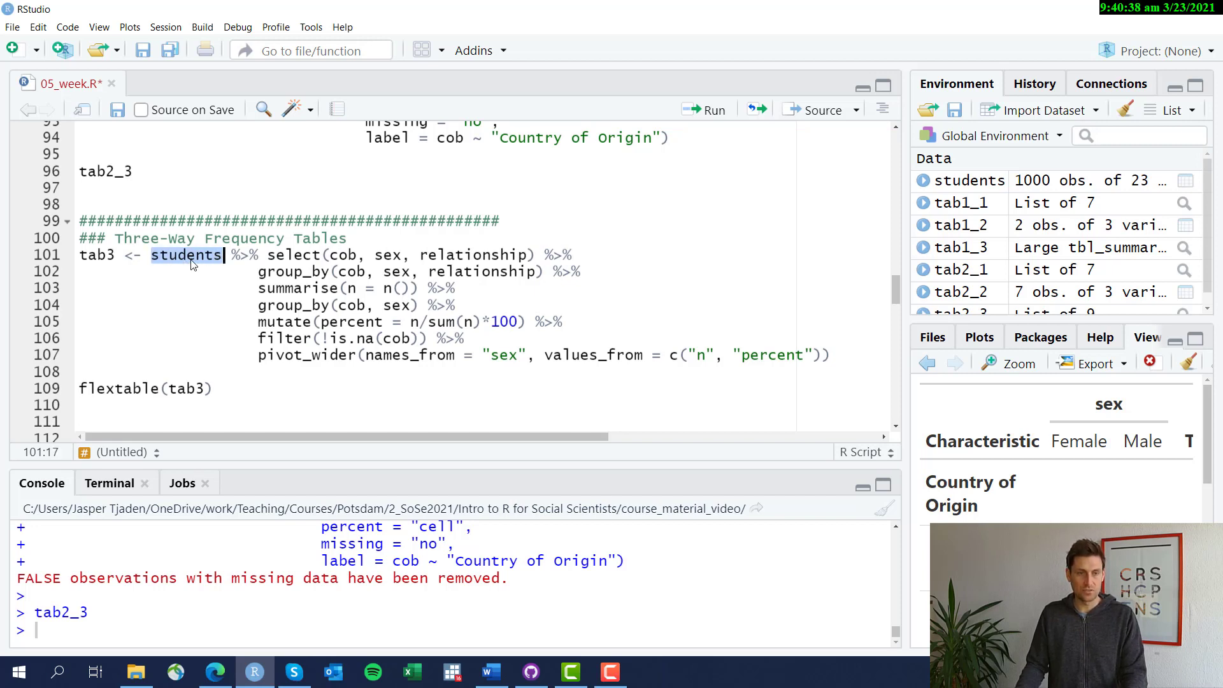
click(94, 254)
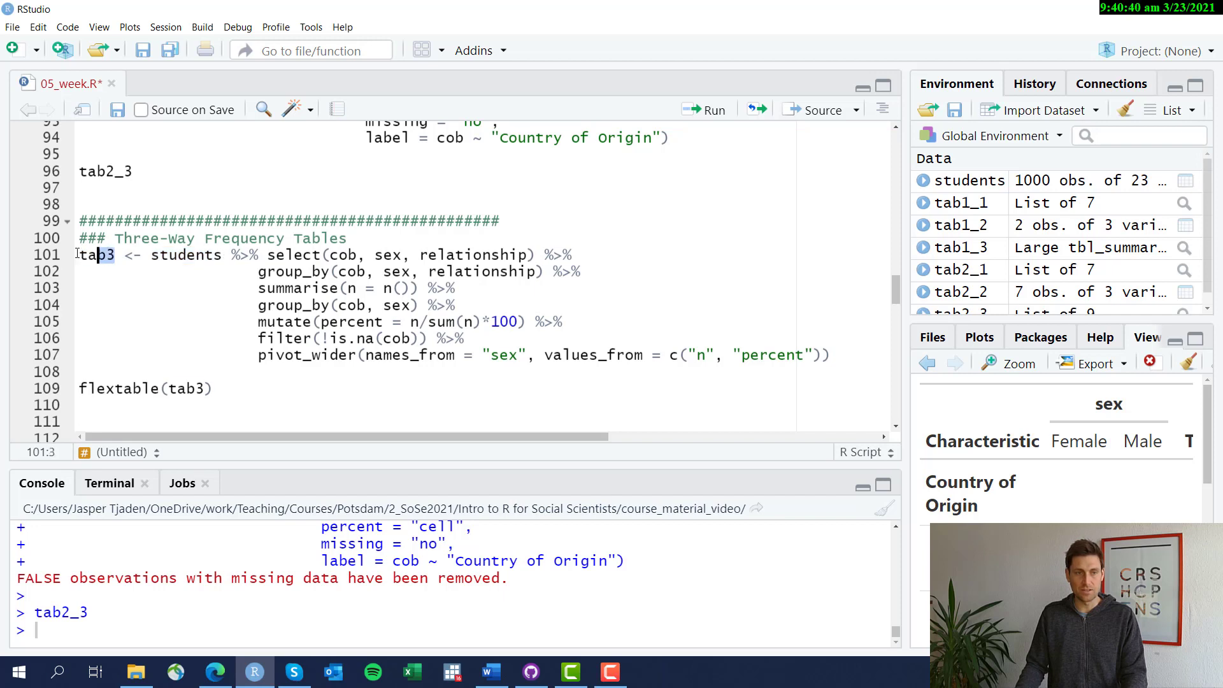
double_click(95, 255)
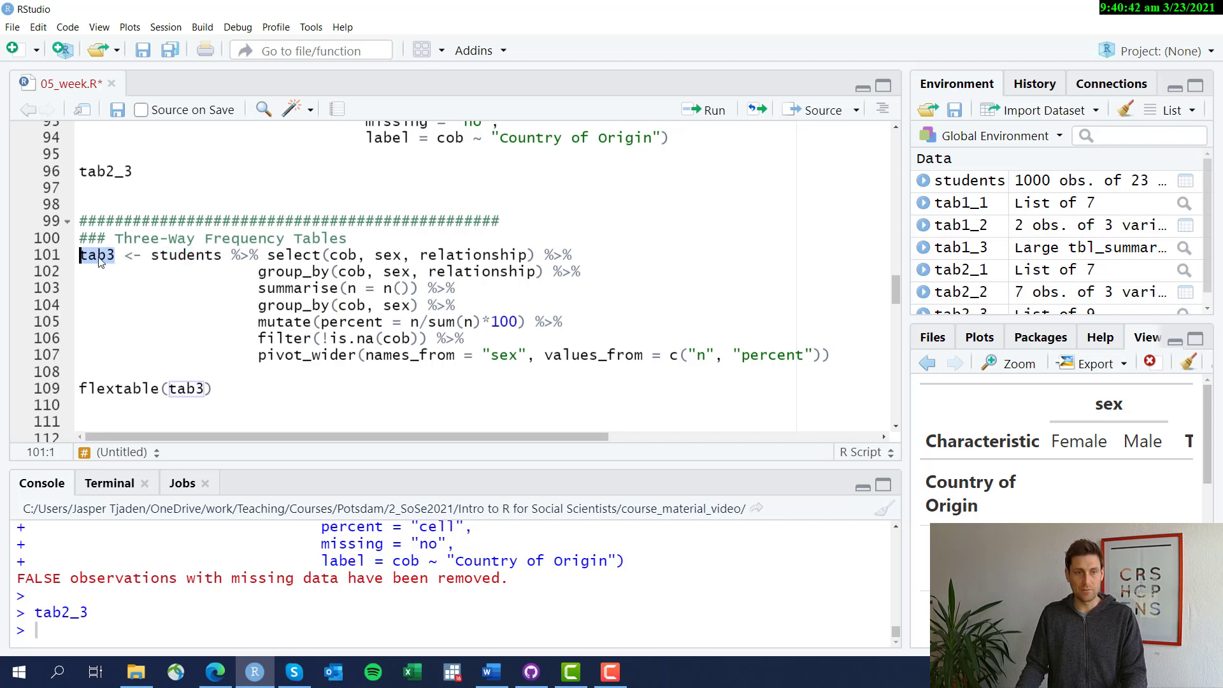
click(250, 254)
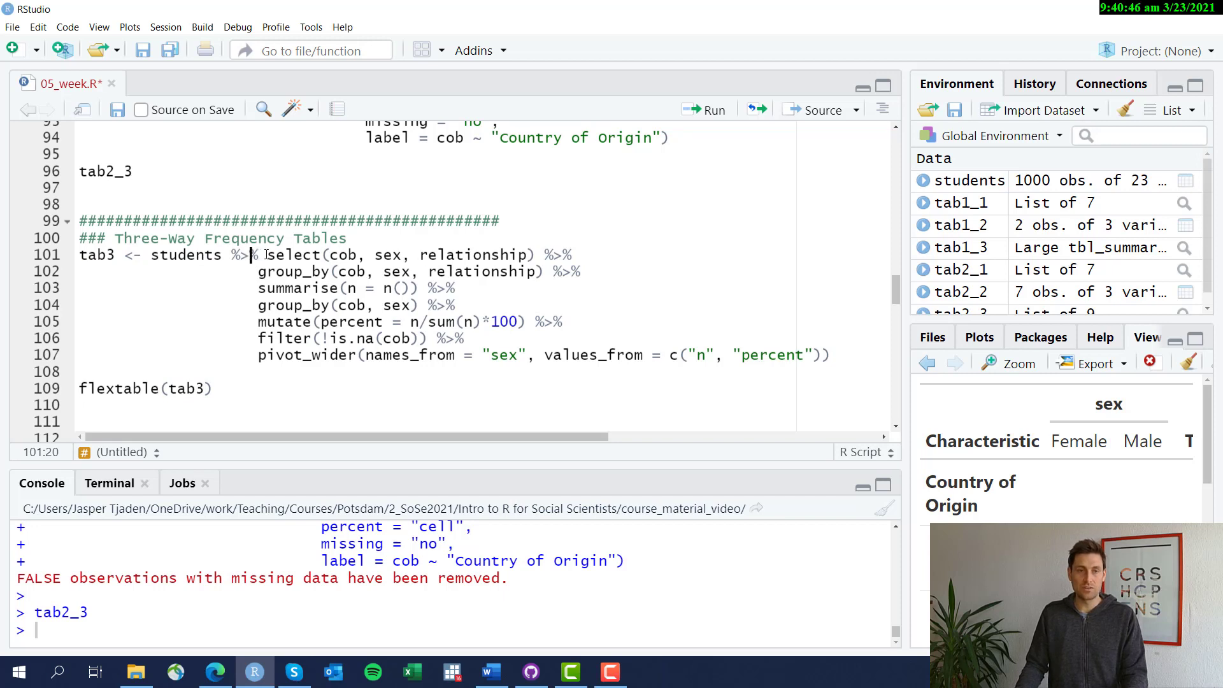
drag(263, 254, 536, 254)
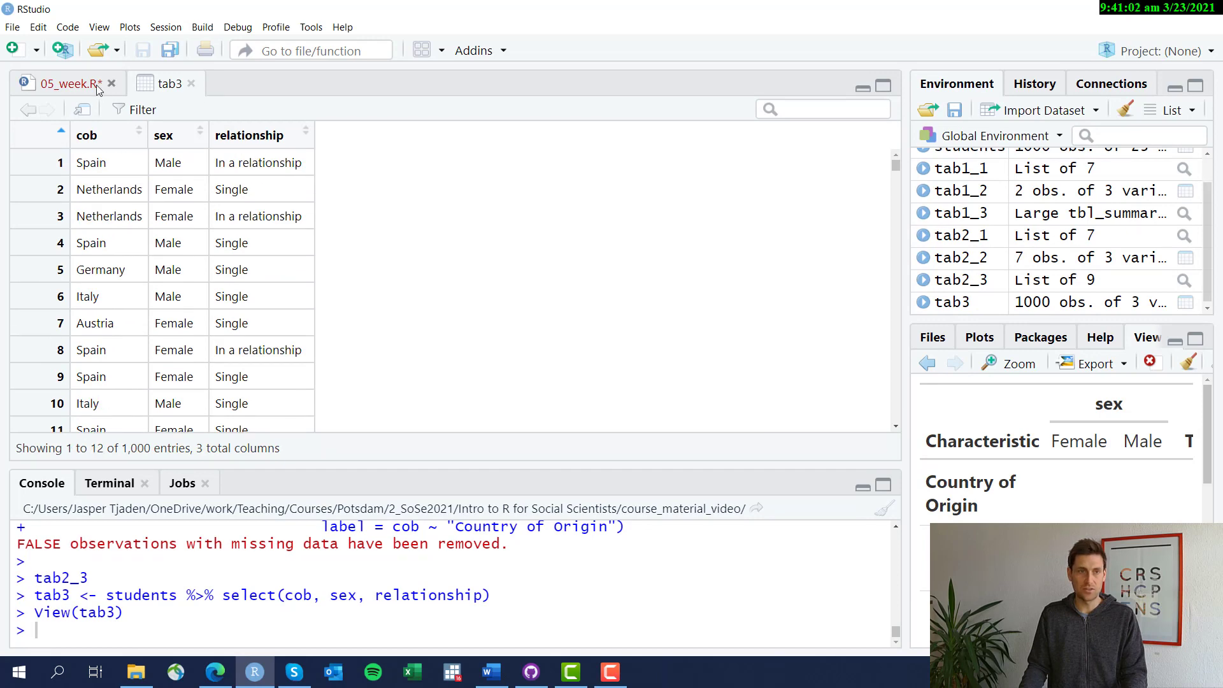
- Inspect tab3's 1,000 rows of cob, sex and relationship sorted by country of birth
click(66, 83)
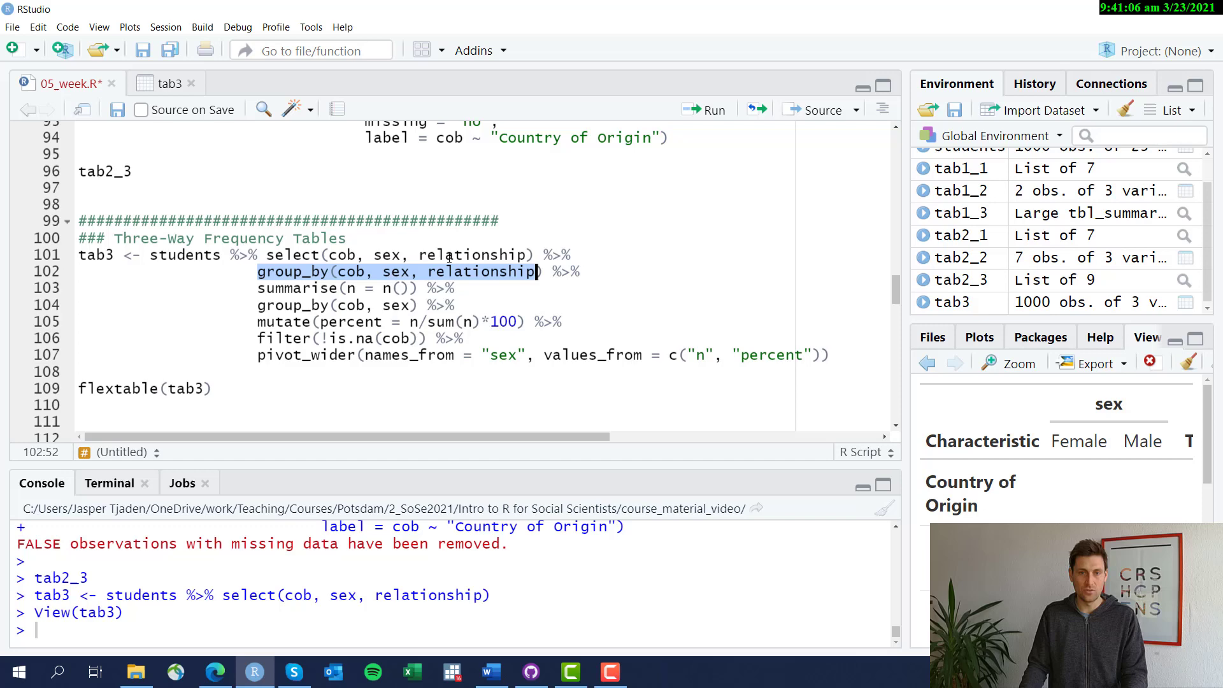
click(166, 84)
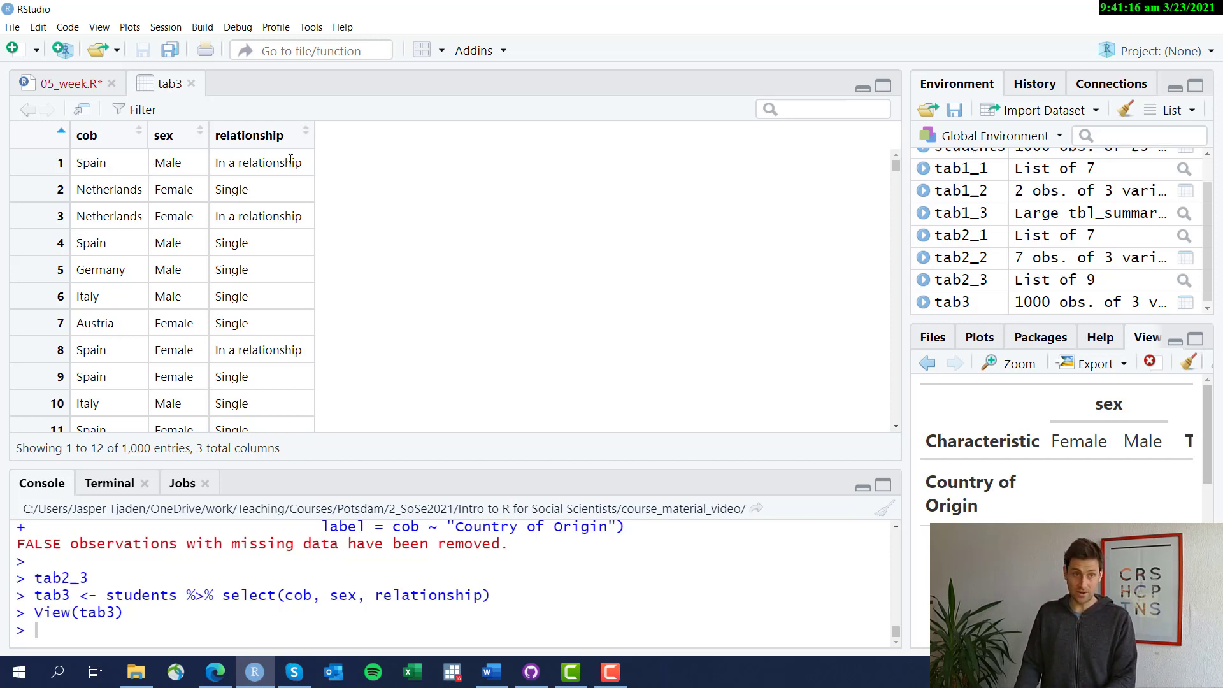
click(87, 135)
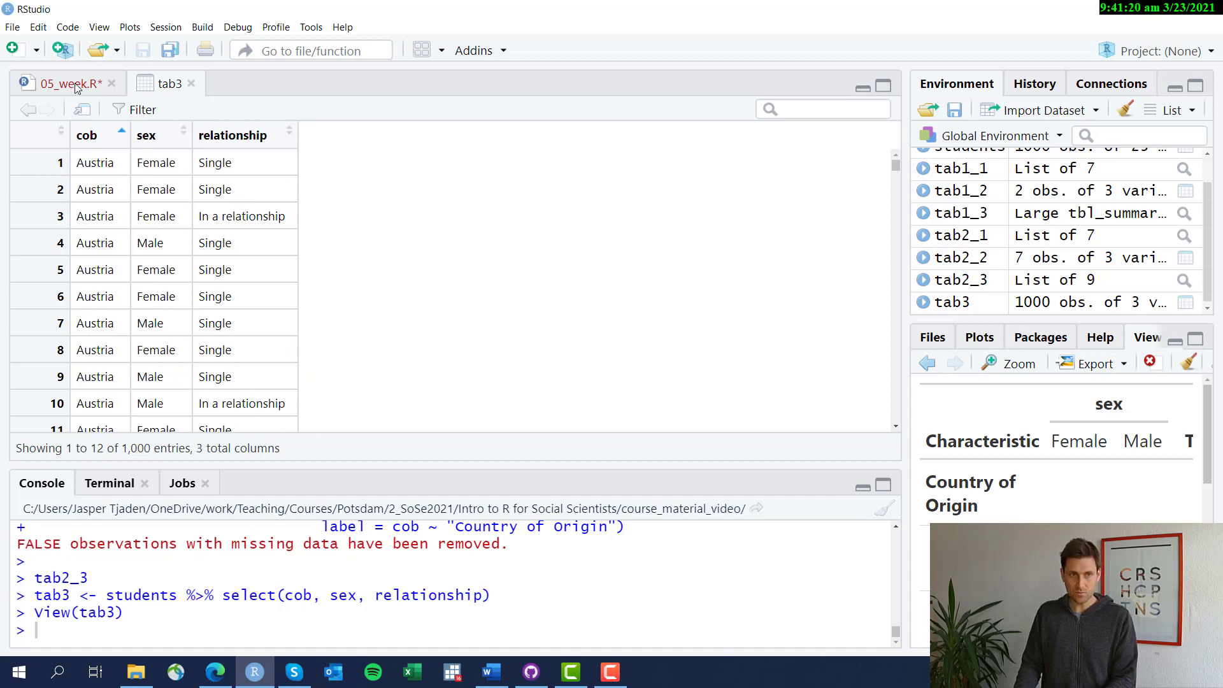
click(63, 84)
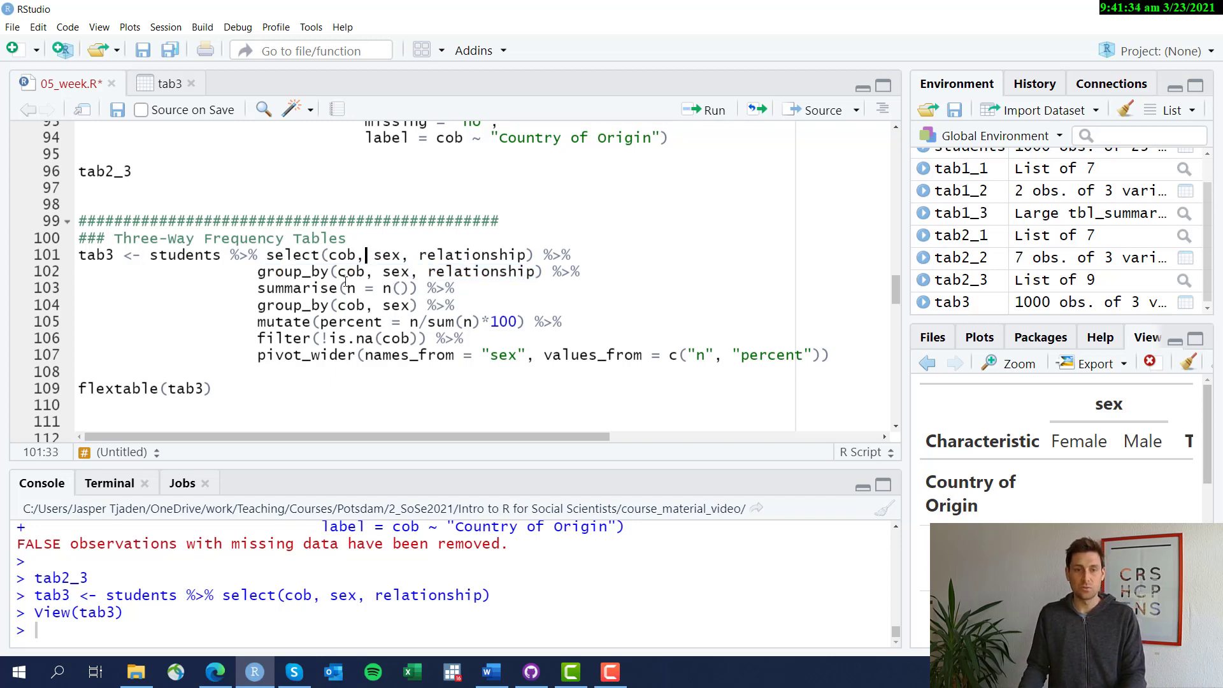
- Run select, group_by and summarise(n = n()), then view the 29-row tab3 counts
drag(267, 271, 519, 271)
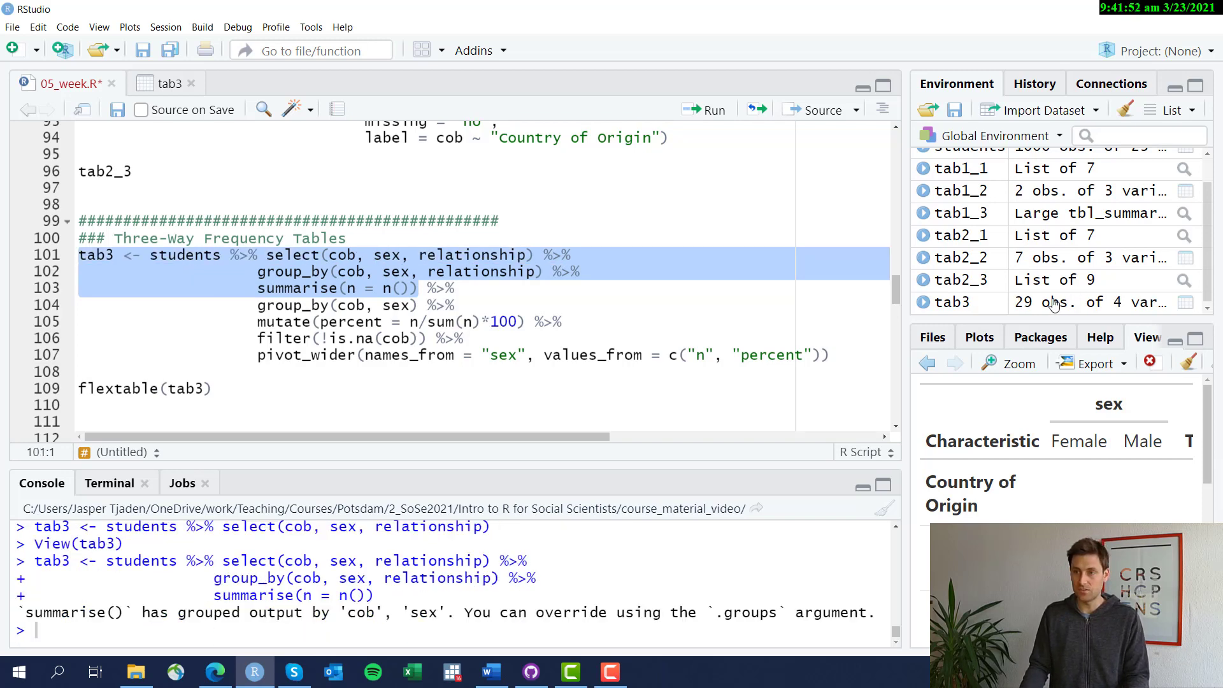
click(163, 83)
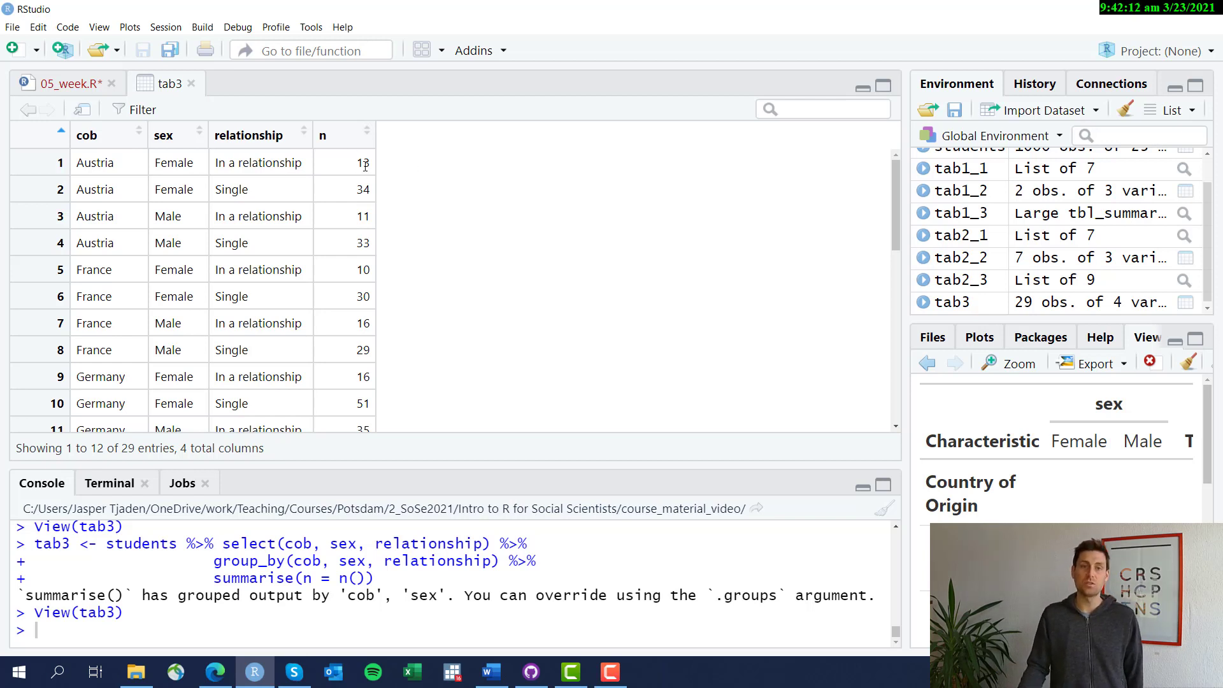
- Compare tab3's counts, like 13 Austrian women in a relationship, against the summarise step
click(361, 162)
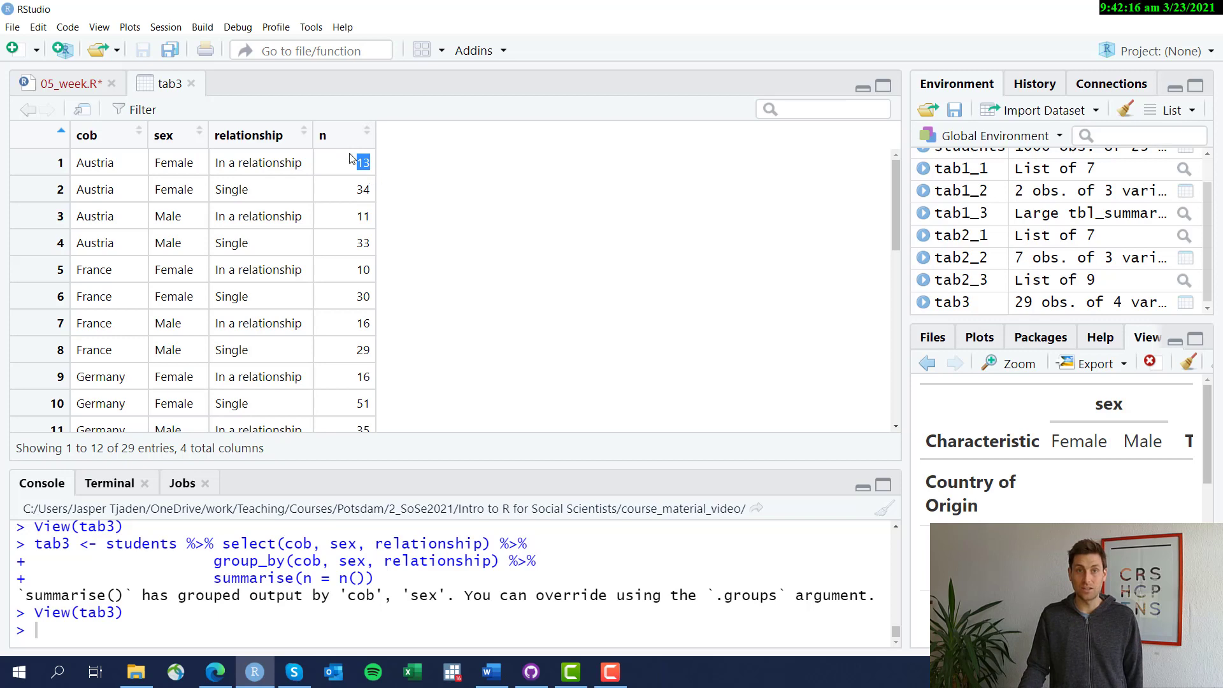
click(69, 83)
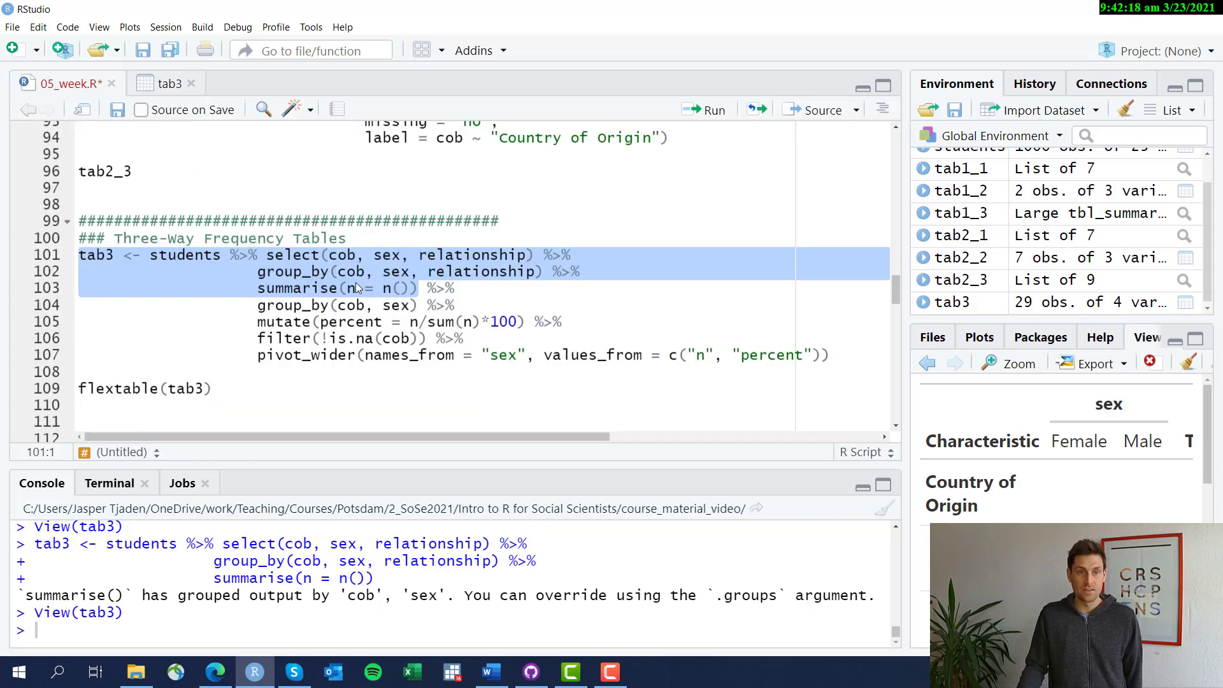
click(335, 316)
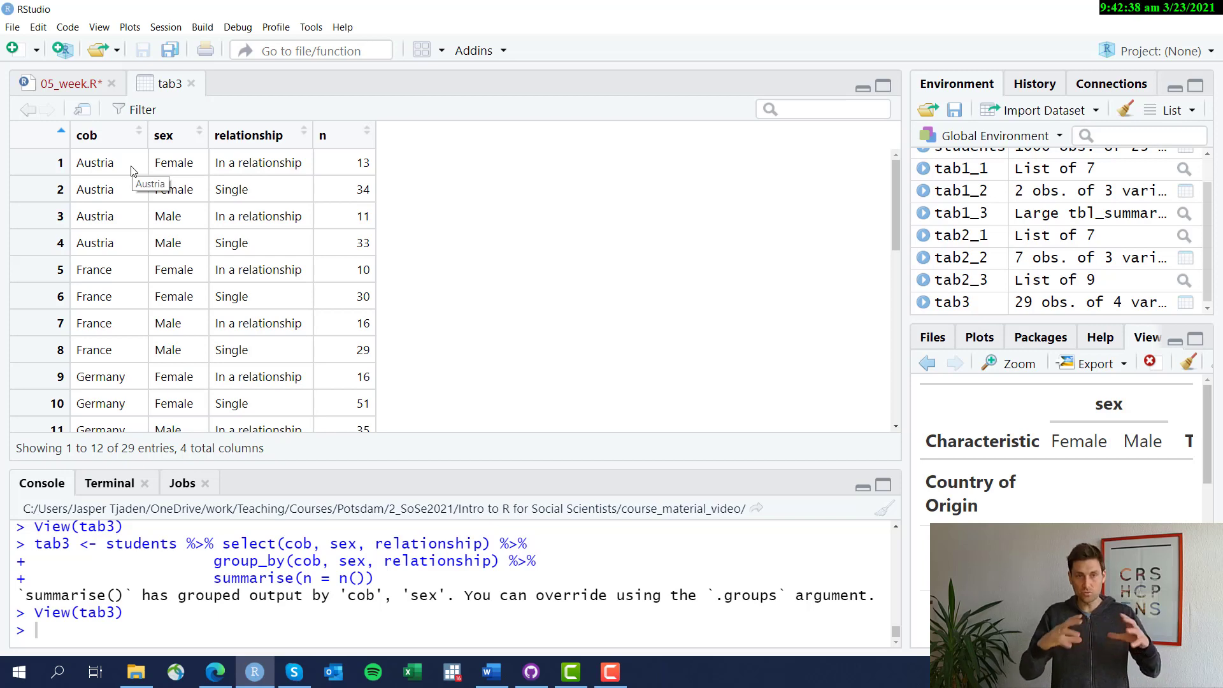
mouse_move(232, 163)
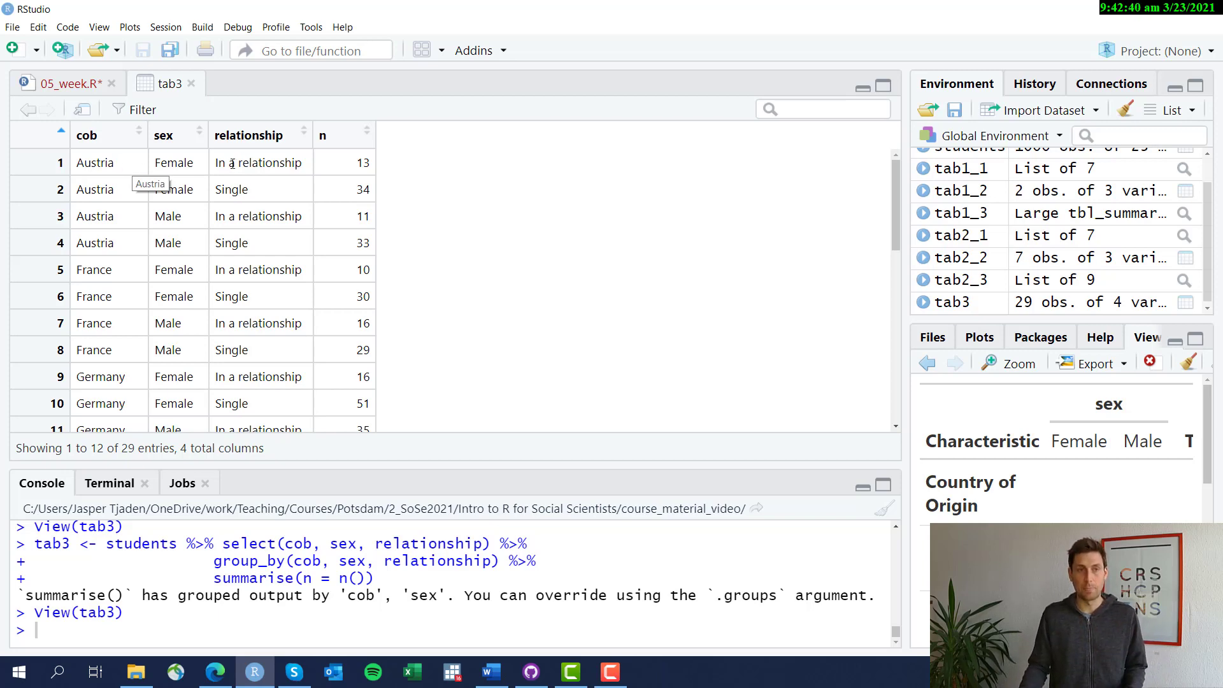
click(62, 83)
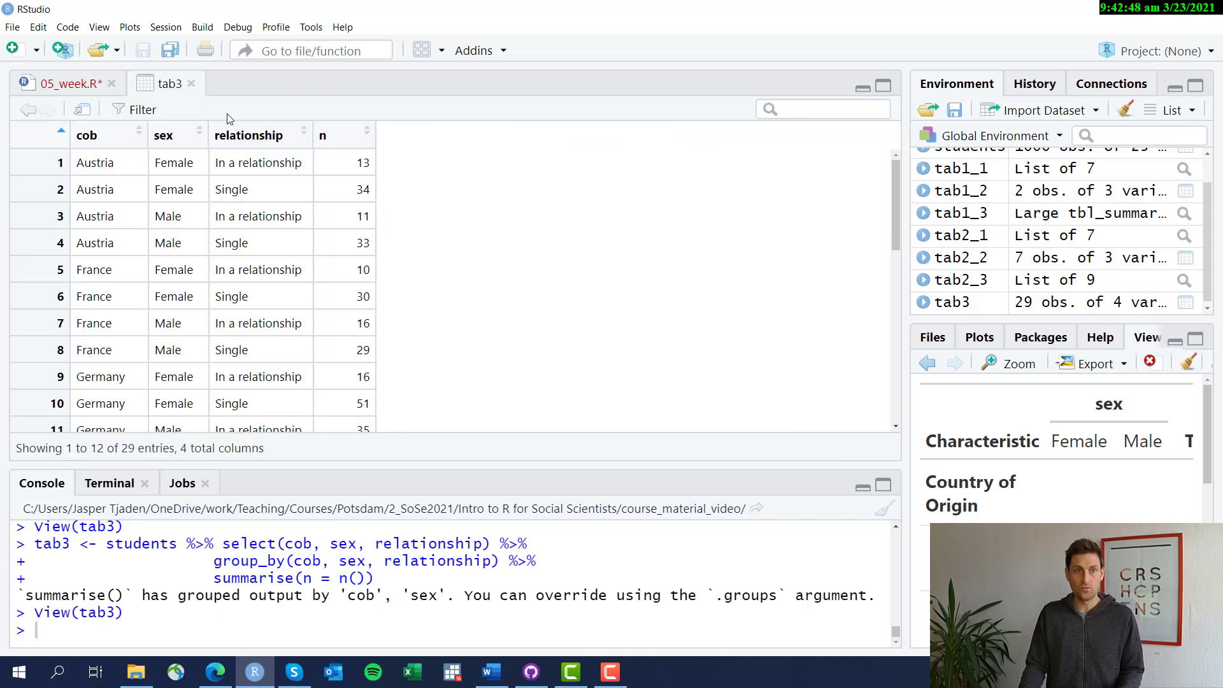
mouse_move(240, 192)
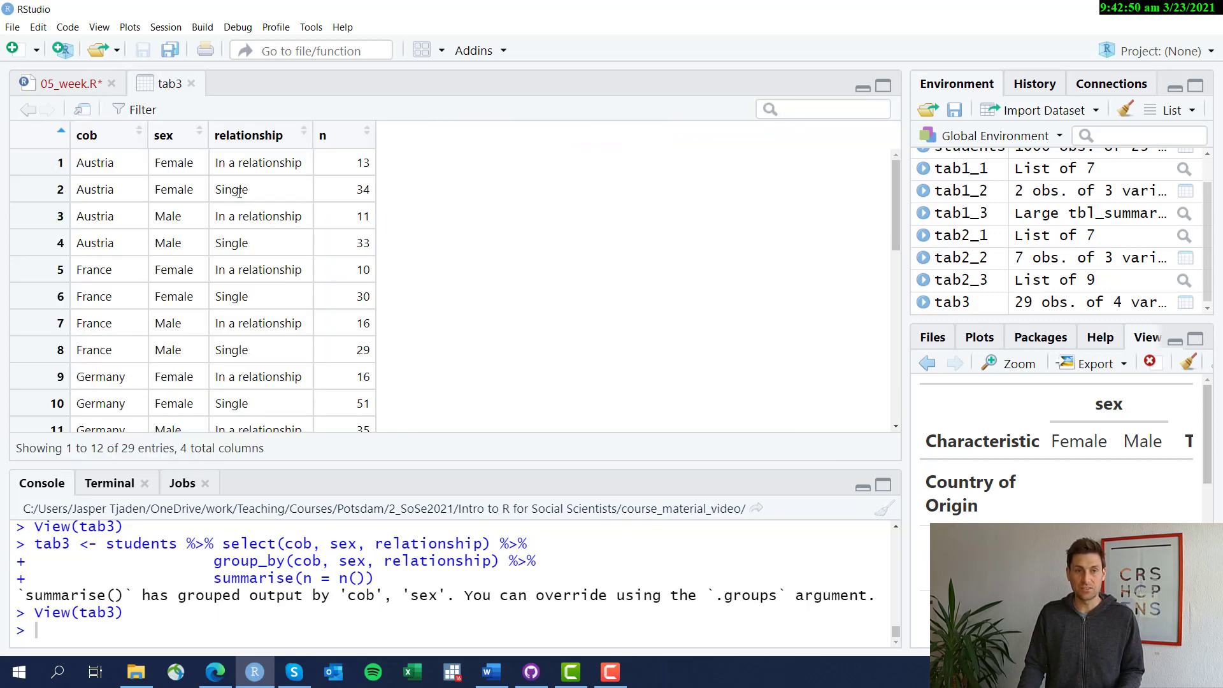
mouse_move(292, 191)
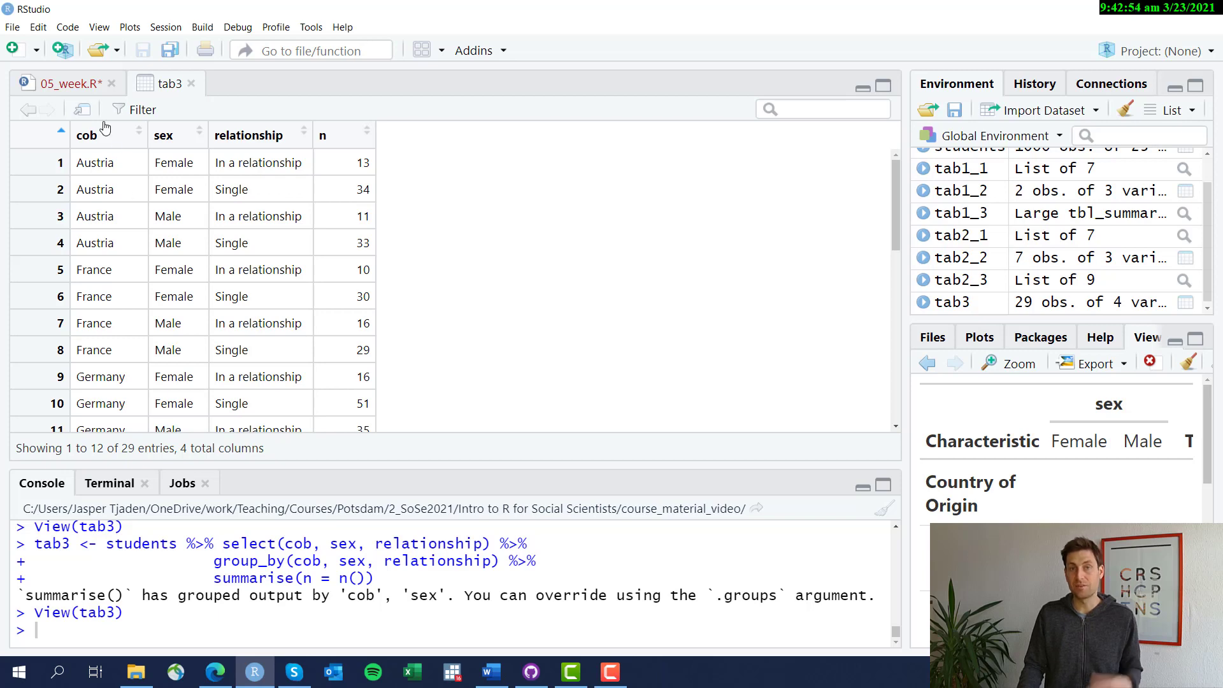
click(66, 83)
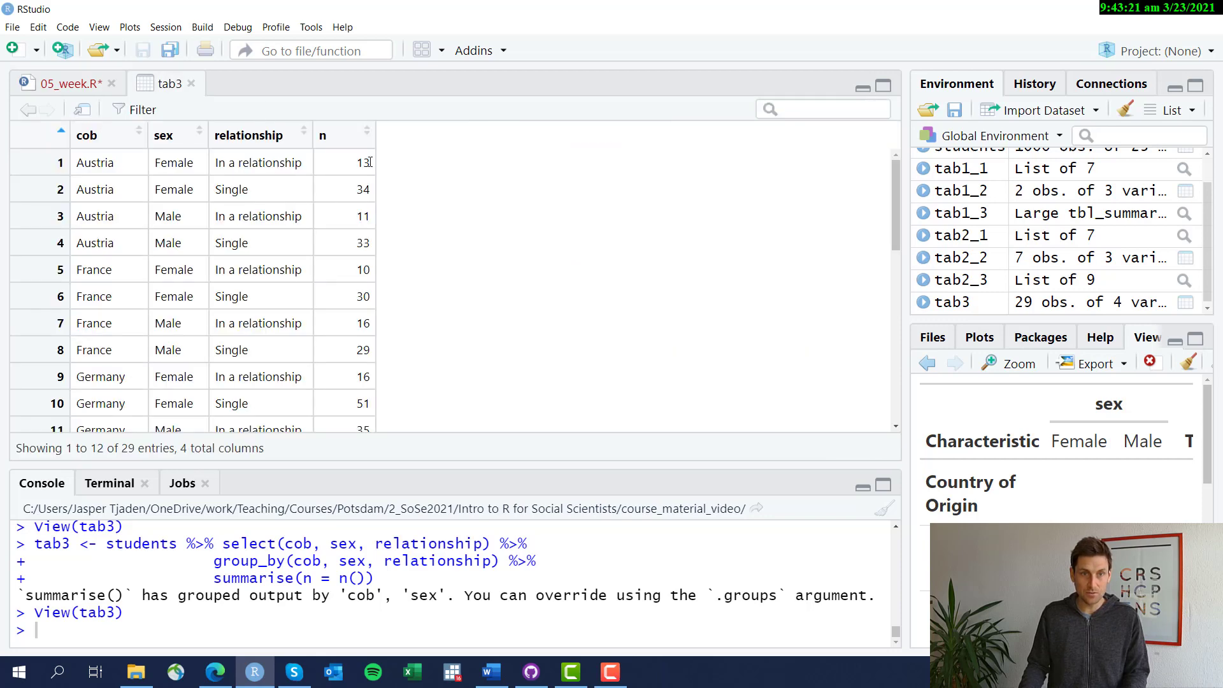
mouse_move(171, 182)
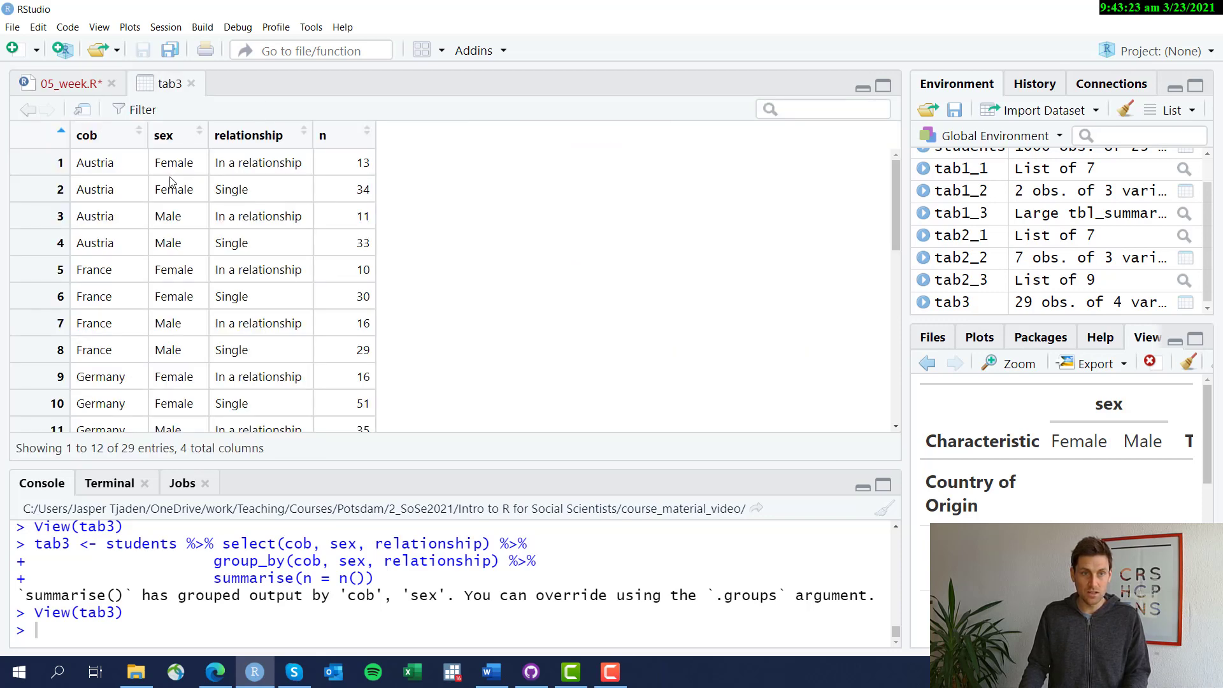
mouse_move(367, 161)
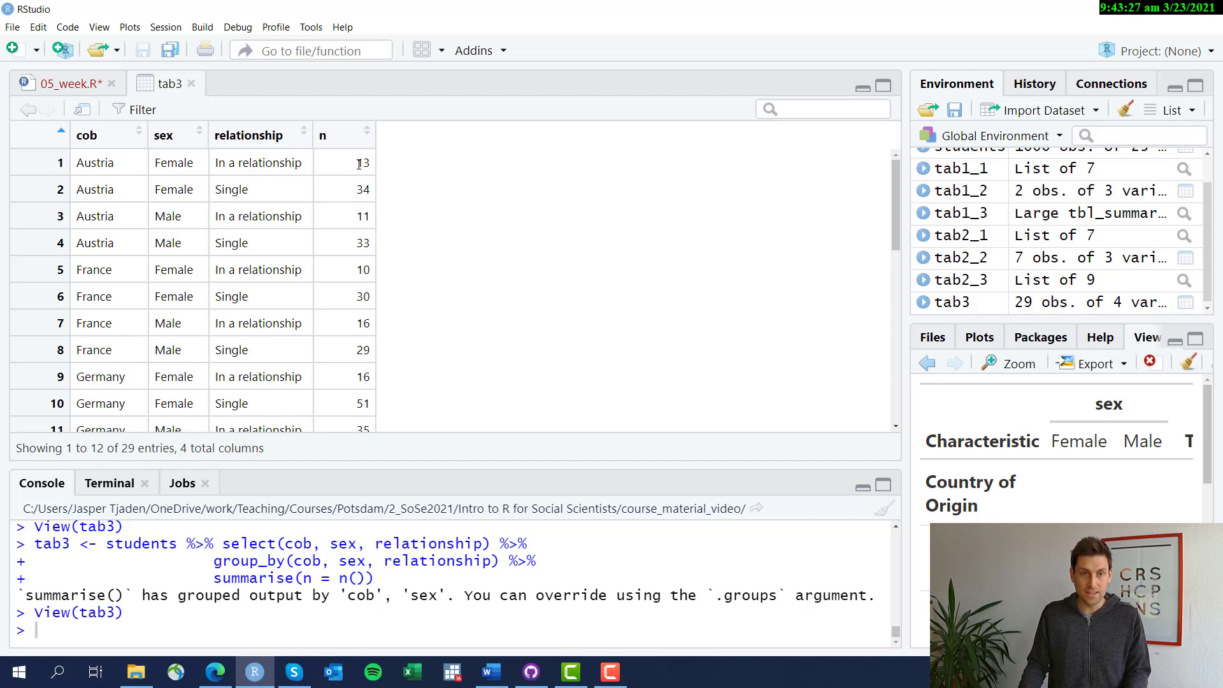
click(361, 163)
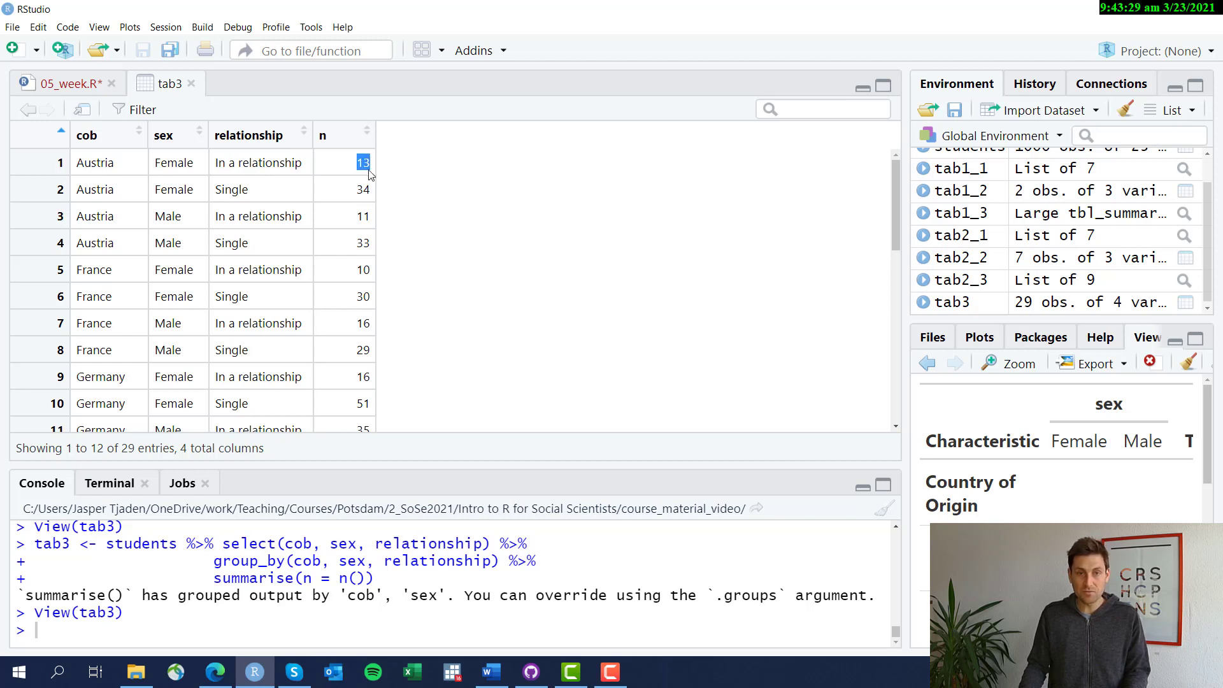
click(65, 83)
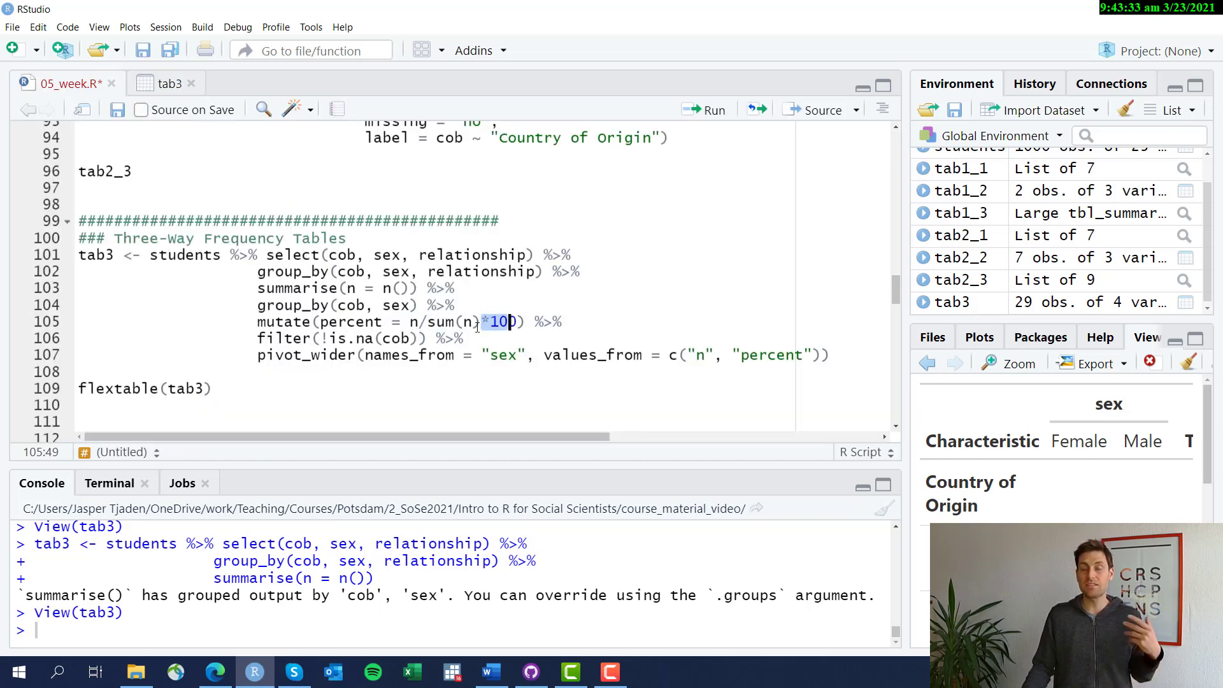
- Run group_by(cob, sex) with mutate(percent = n/sum(n)*100), then add filter(!is.na(cob))
text(0)
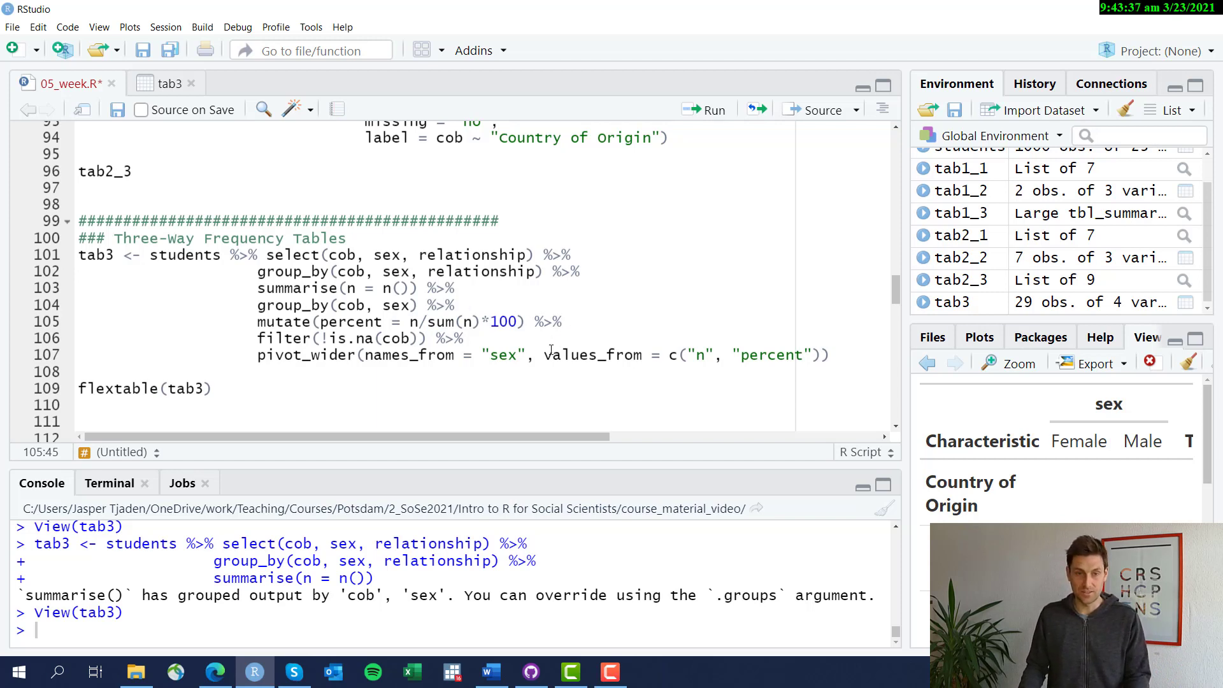
drag(77, 254, 525, 320)
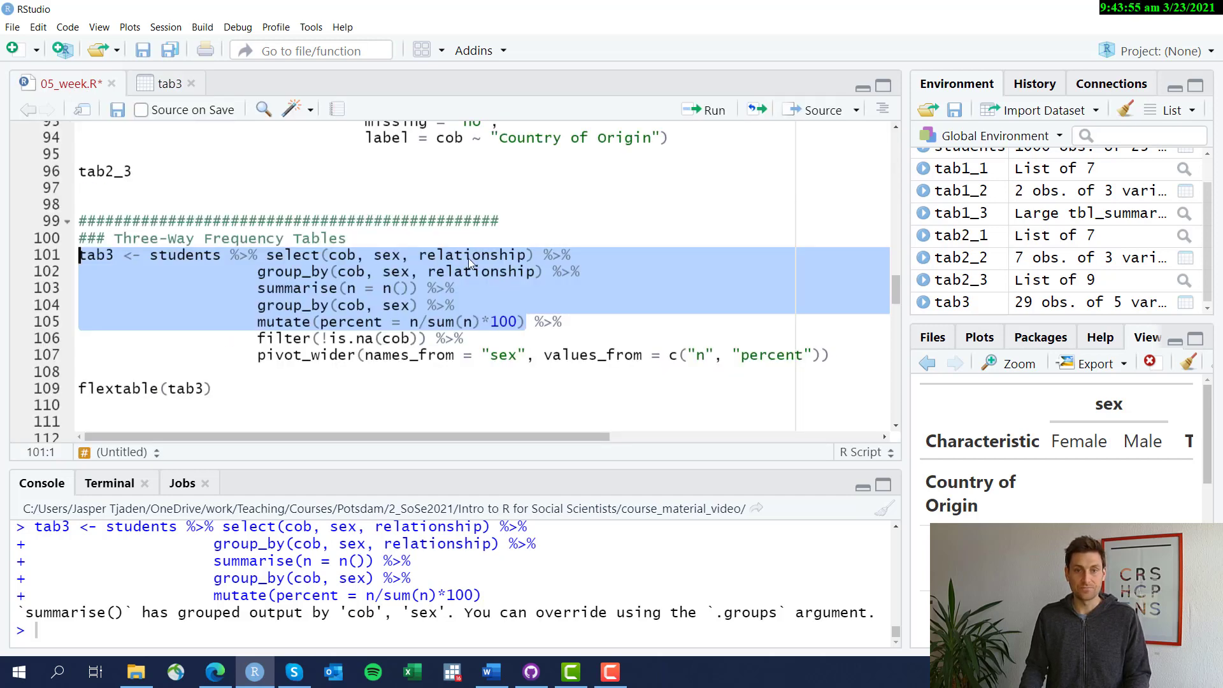
click(400, 338)
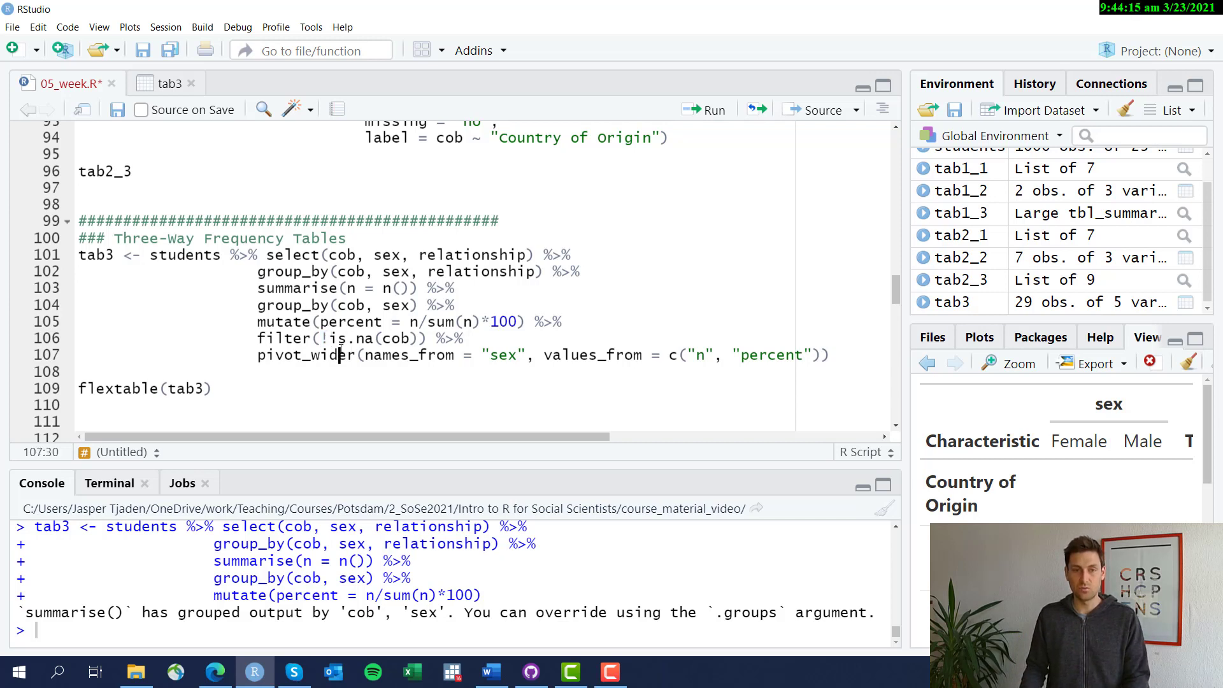
double_click(366, 337)
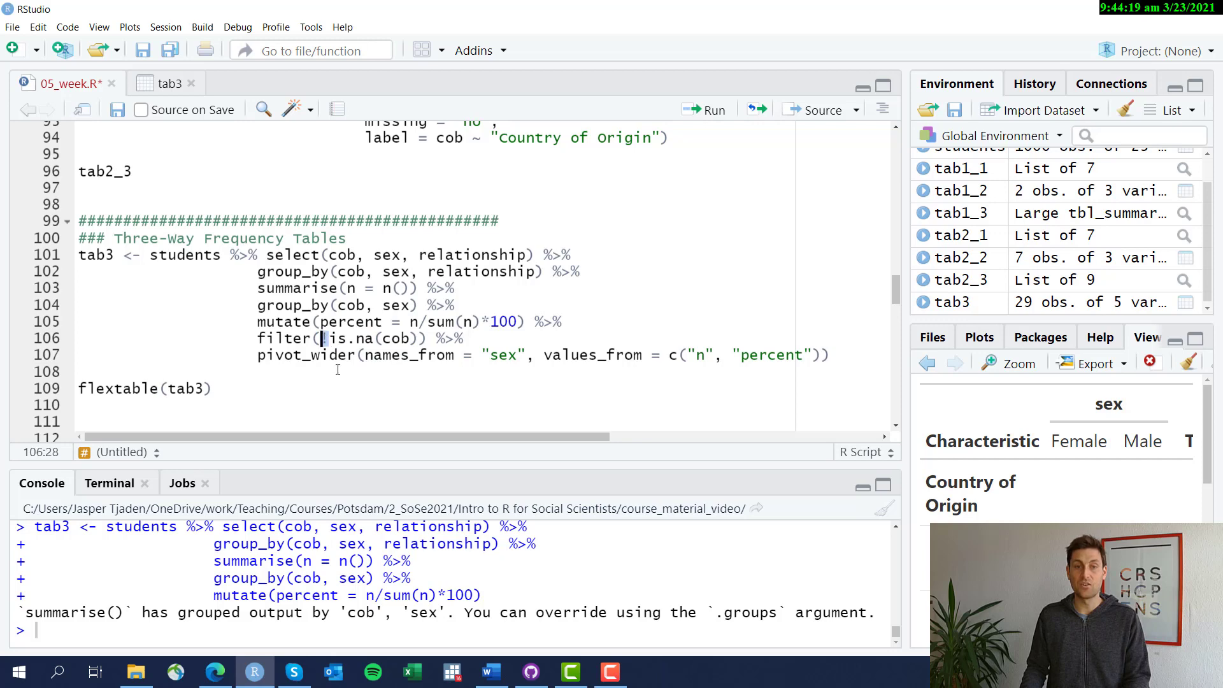
text(!)
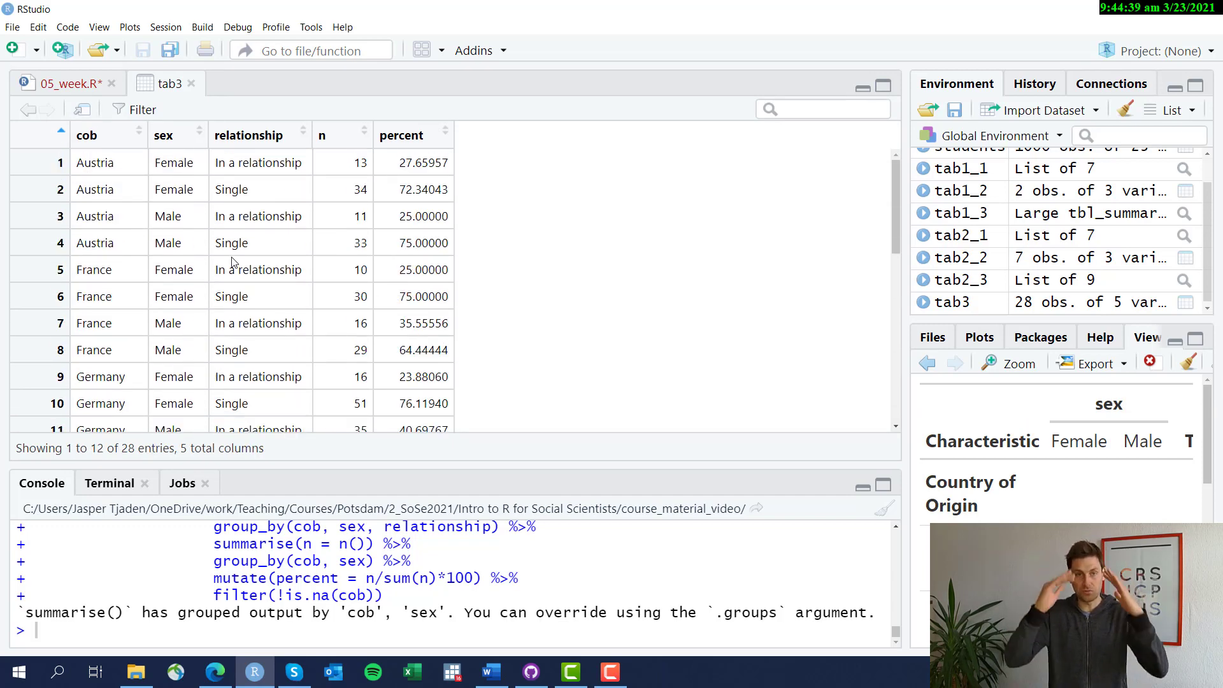
mouse_move(174, 162)
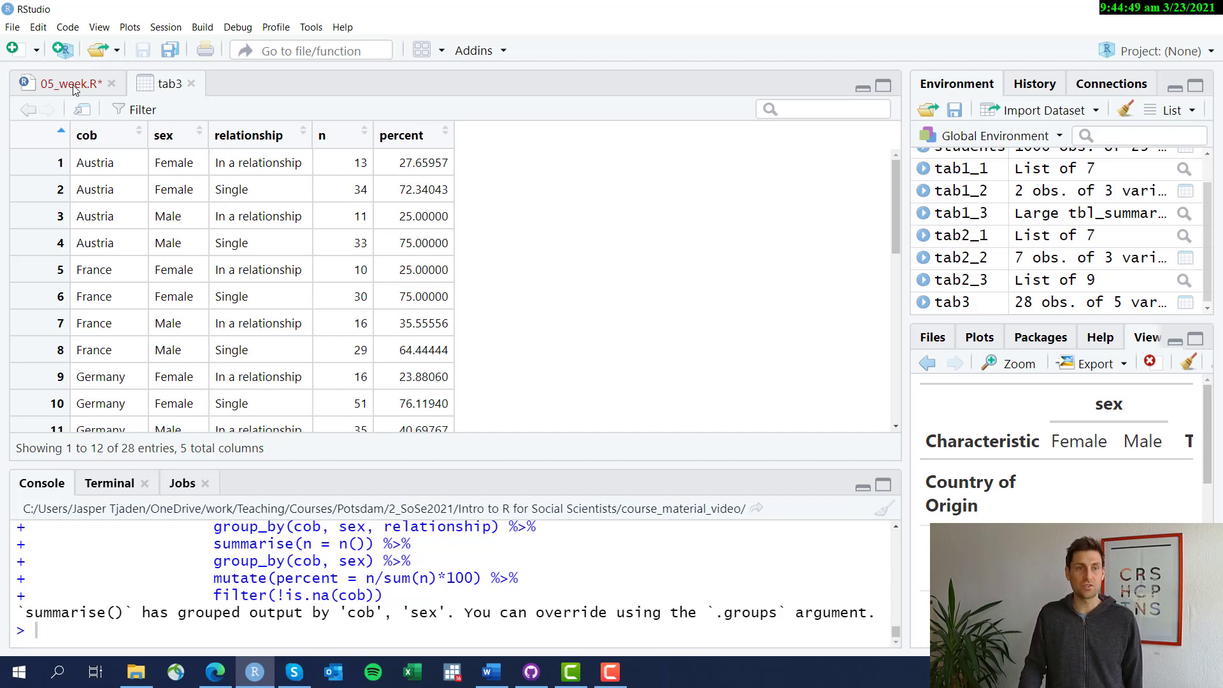
- Check the 28-row filtered tab3 in the data viewer and return to 05_week.R
click(66, 84)
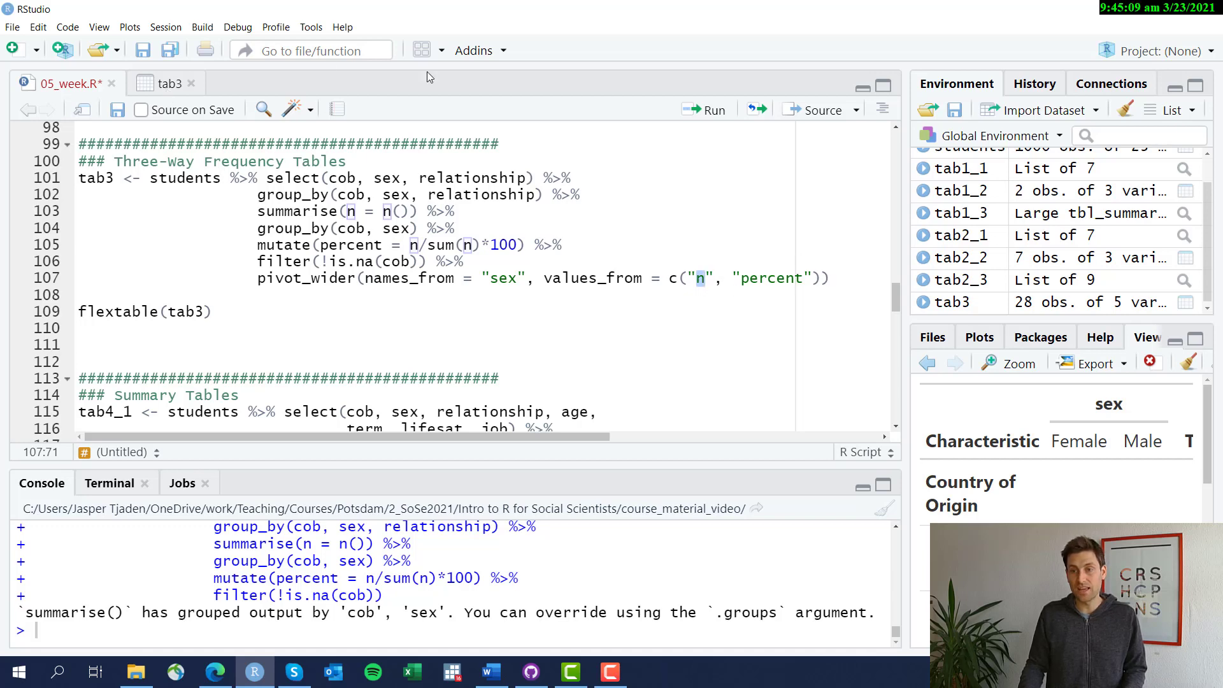
click(166, 84)
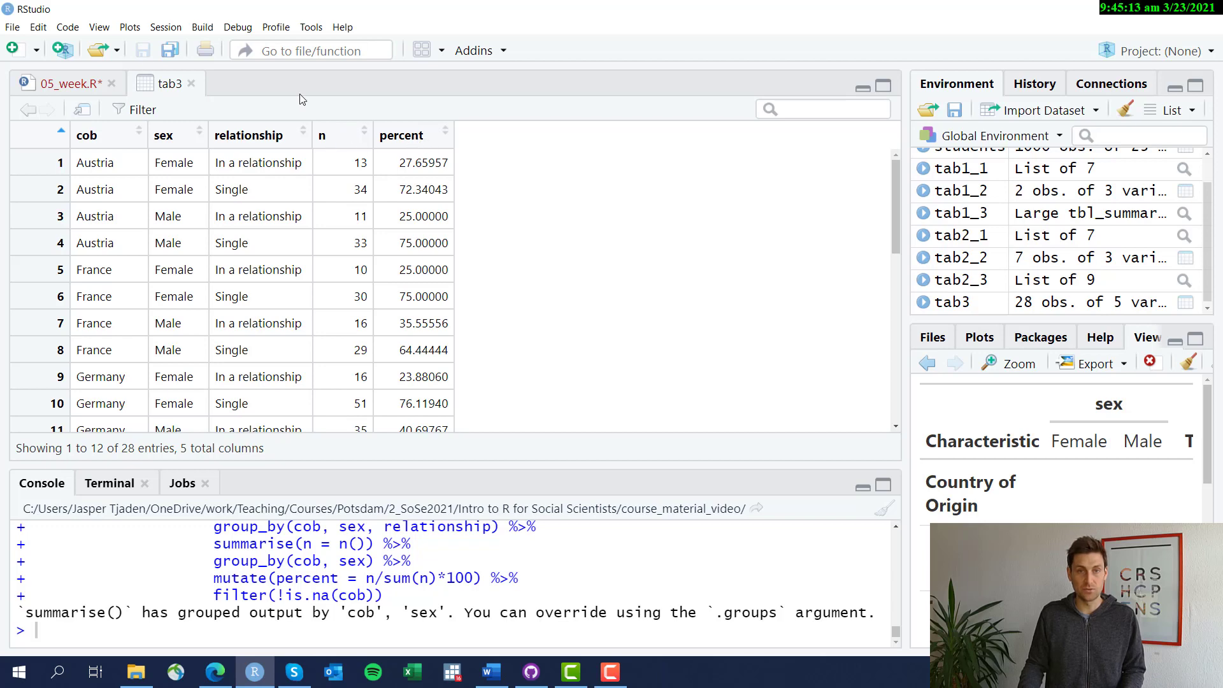
click(69, 84)
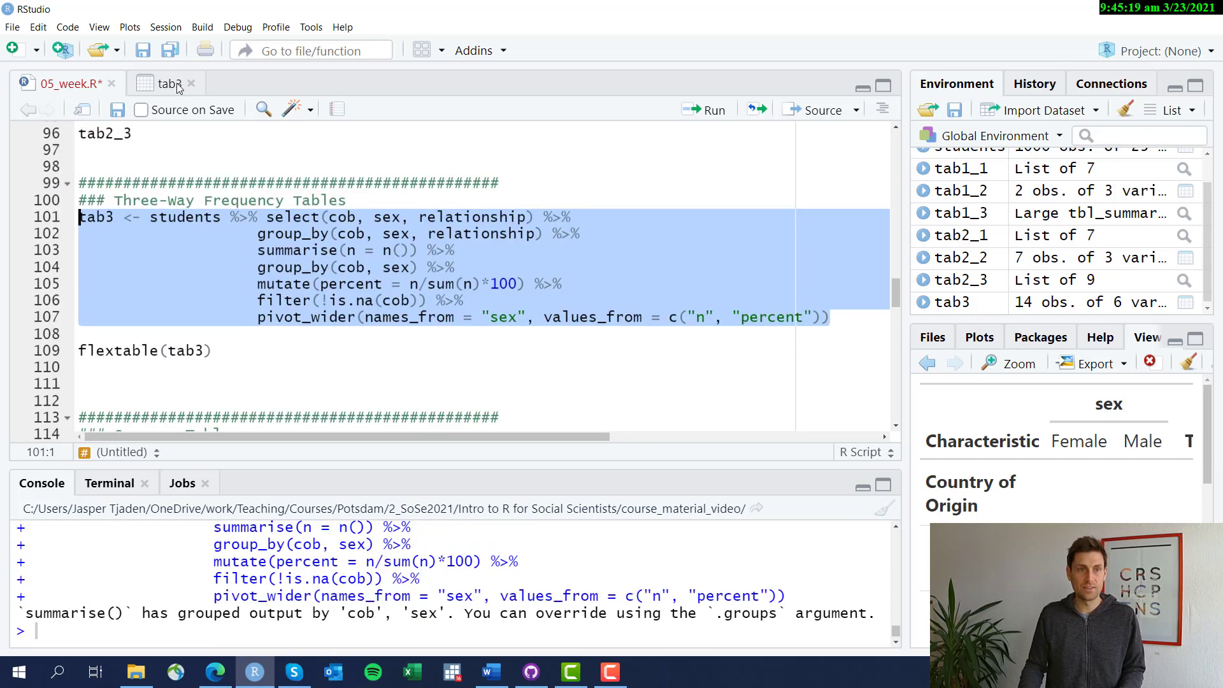
- View the widened tab3 with separate female and male count and percent columns
click(166, 84)
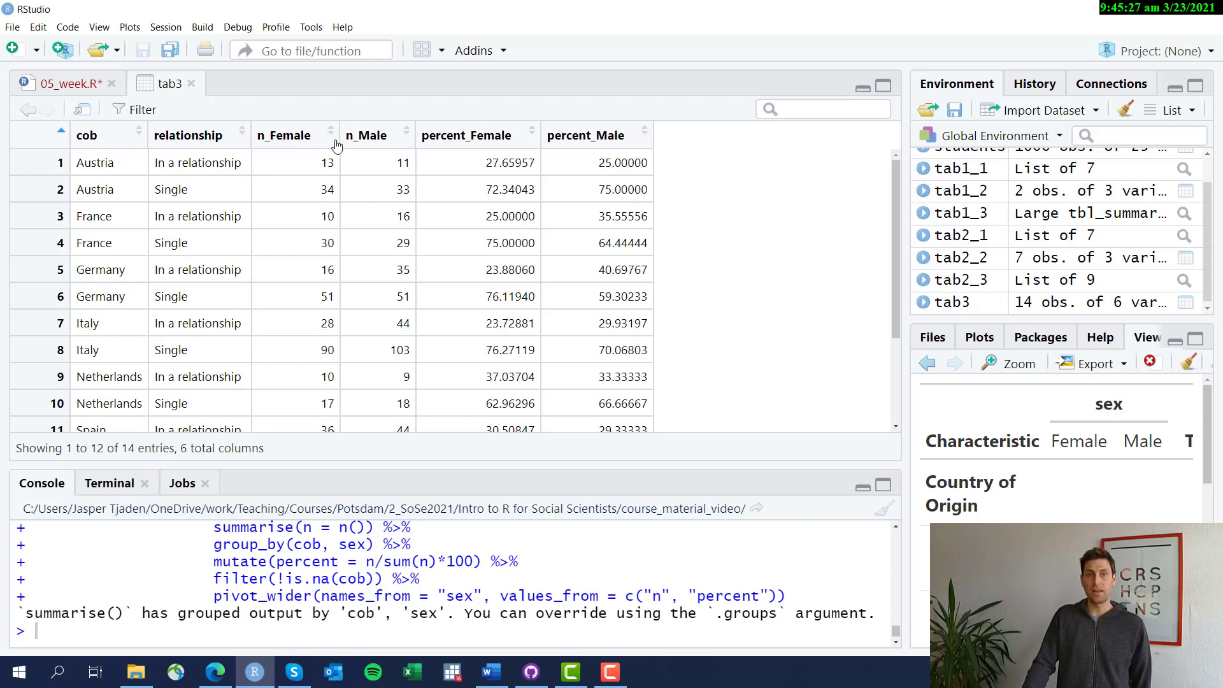
mouse_move(348, 135)
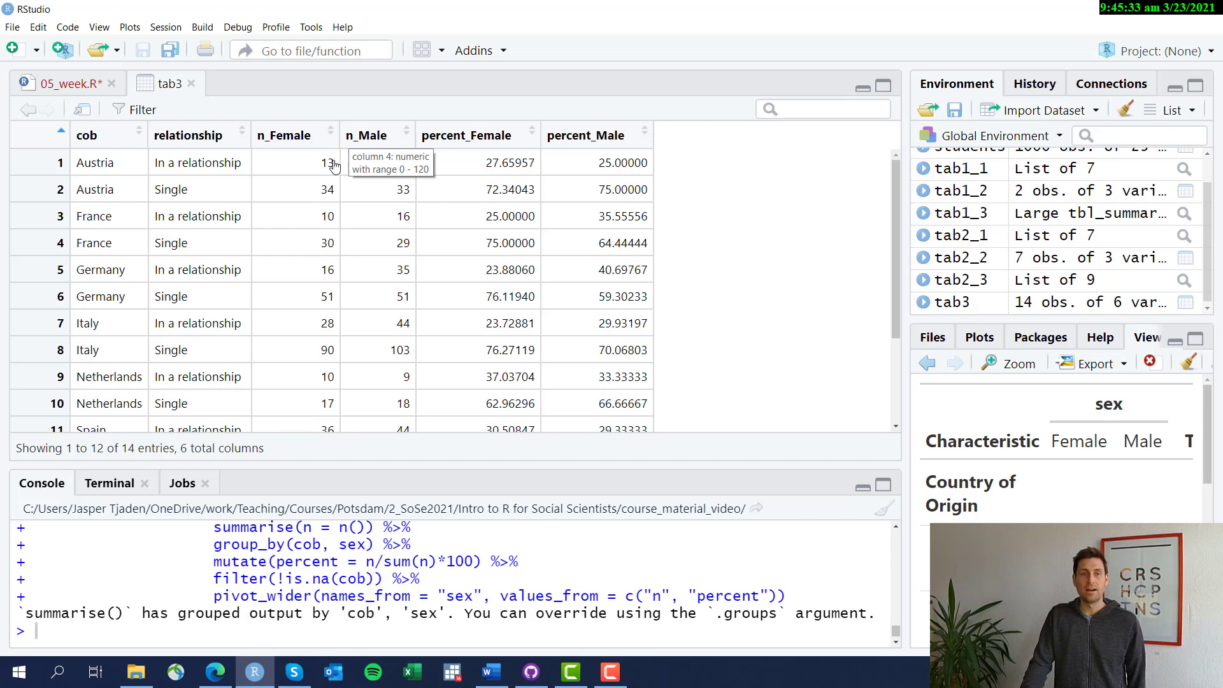
mouse_move(341, 186)
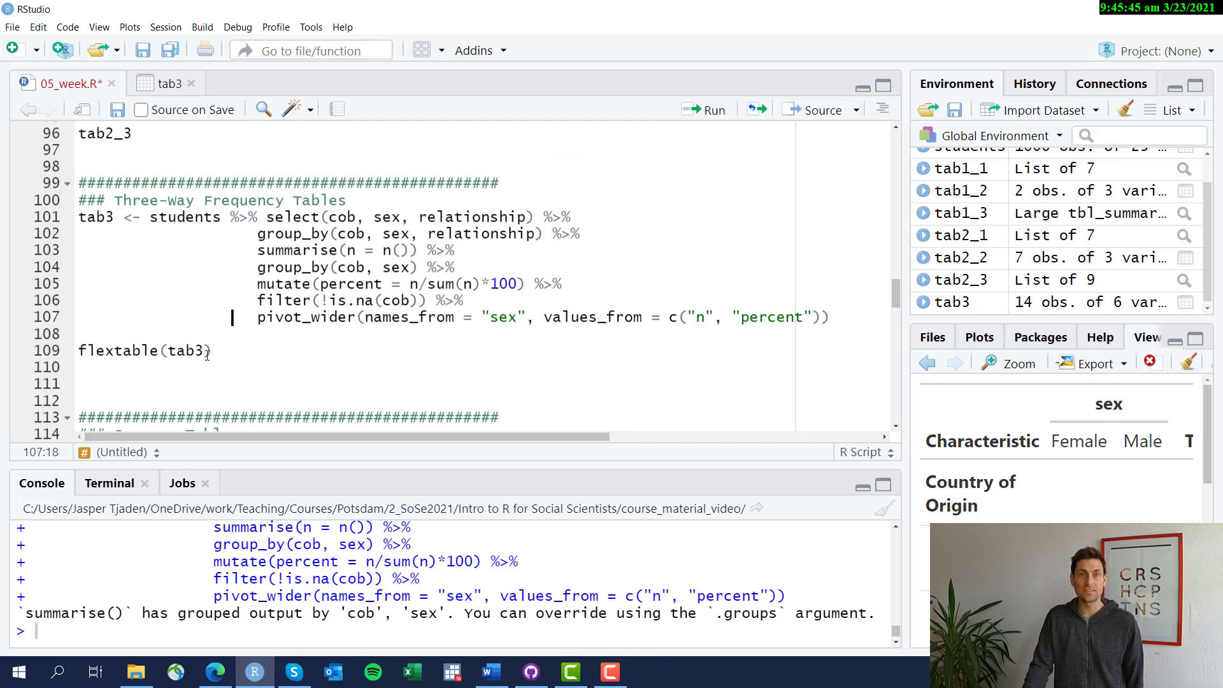
- Run flextable(tab3) and show the rendered table in Viewer Zoom
triple_click(144, 350)
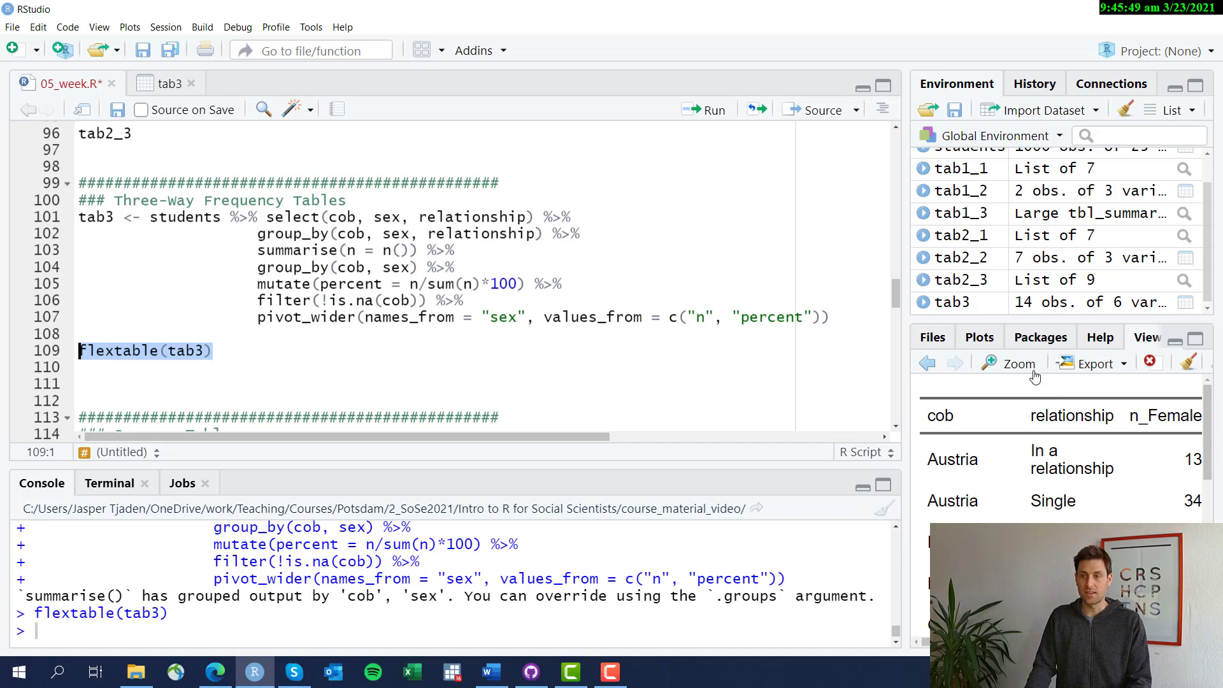
click(1018, 362)
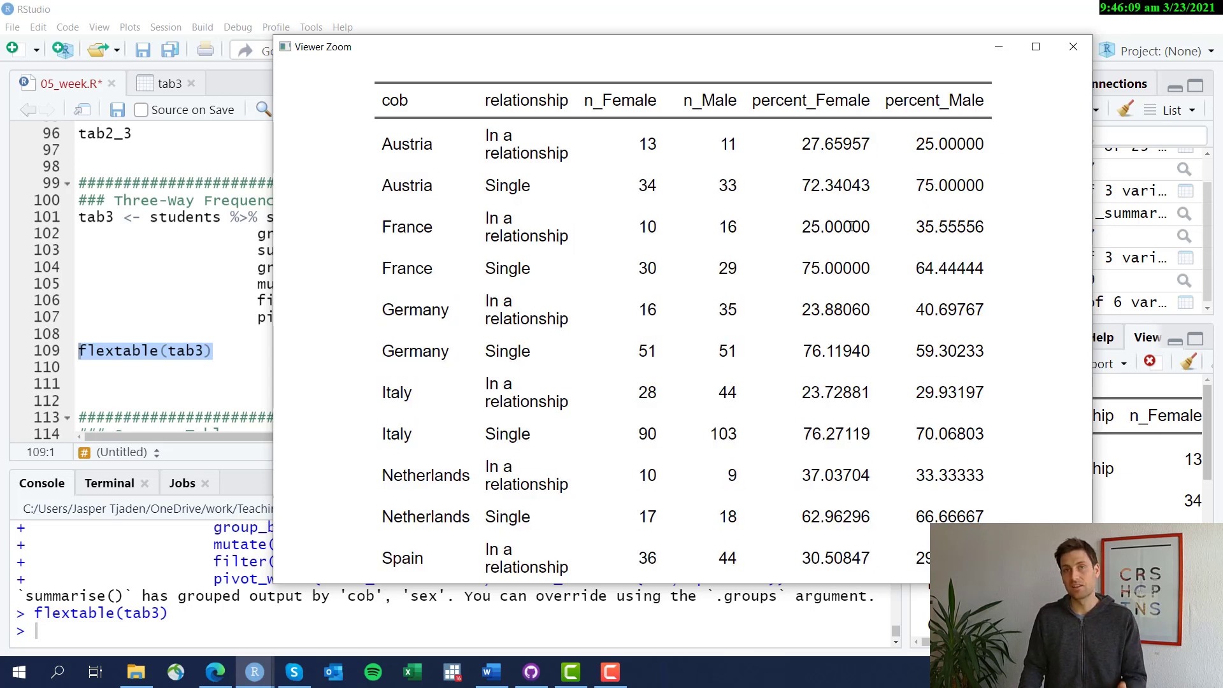
mouse_move(980, 52)
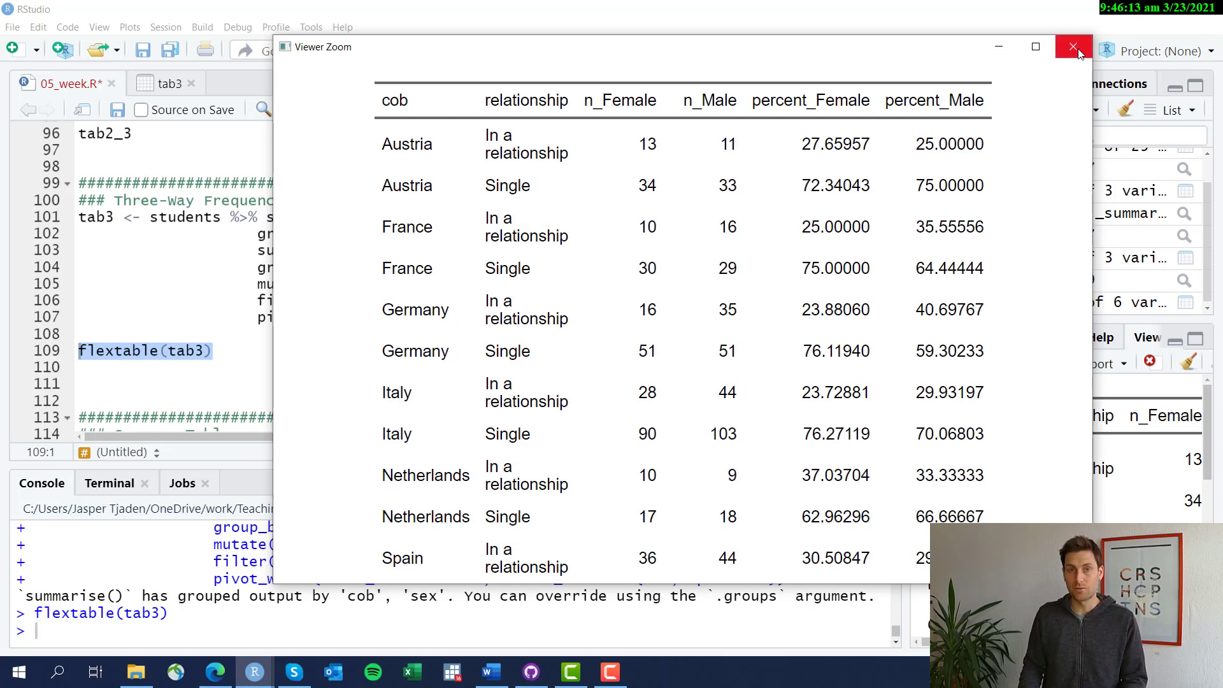
mouse_move(1073, 48)
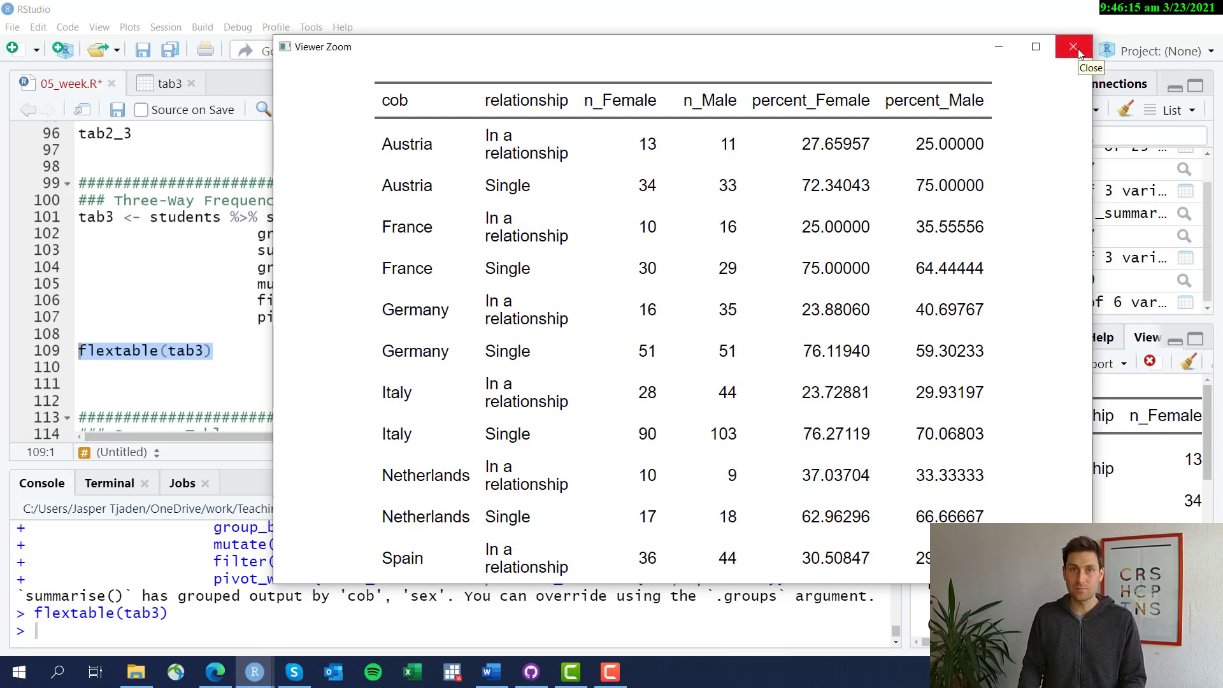